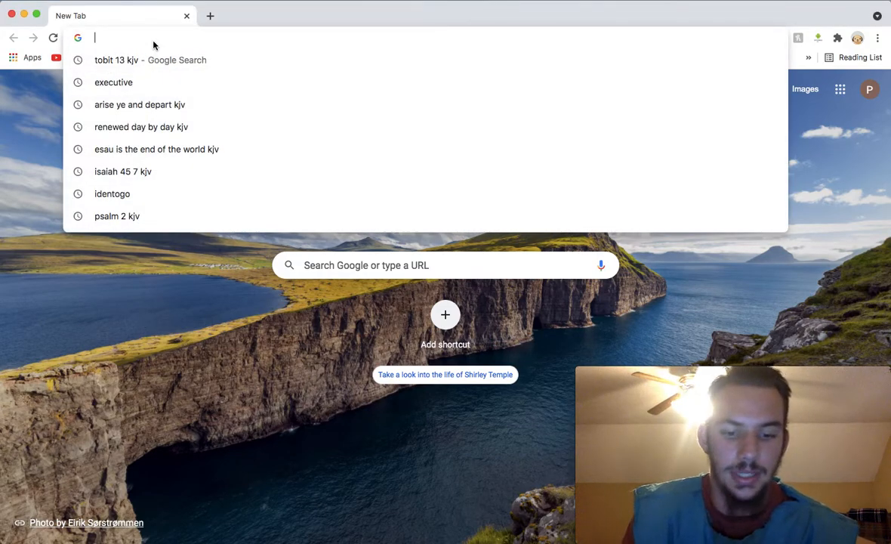
Search 'dead on arrival meaning' and expand the dictionary entry for more definitions
{"action": "type", "text": "dead"}
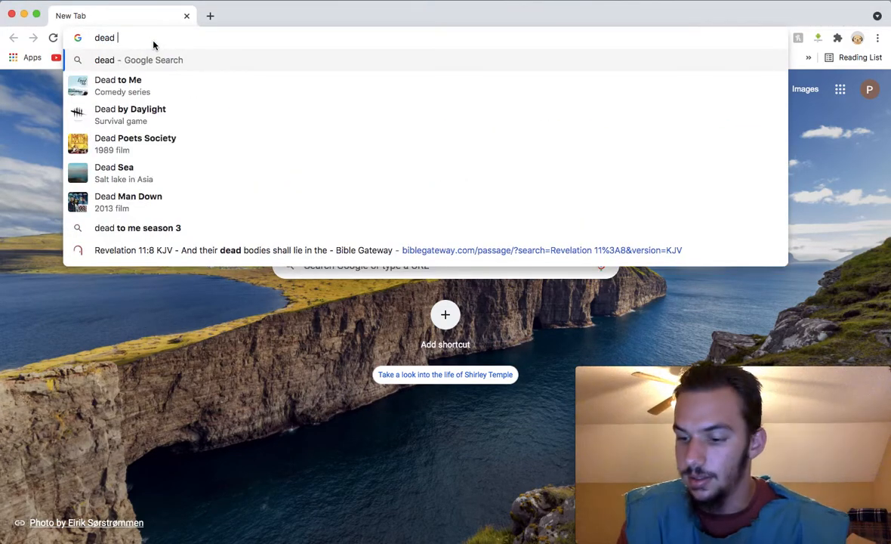
{"action": "type", "text": "on arrival"}
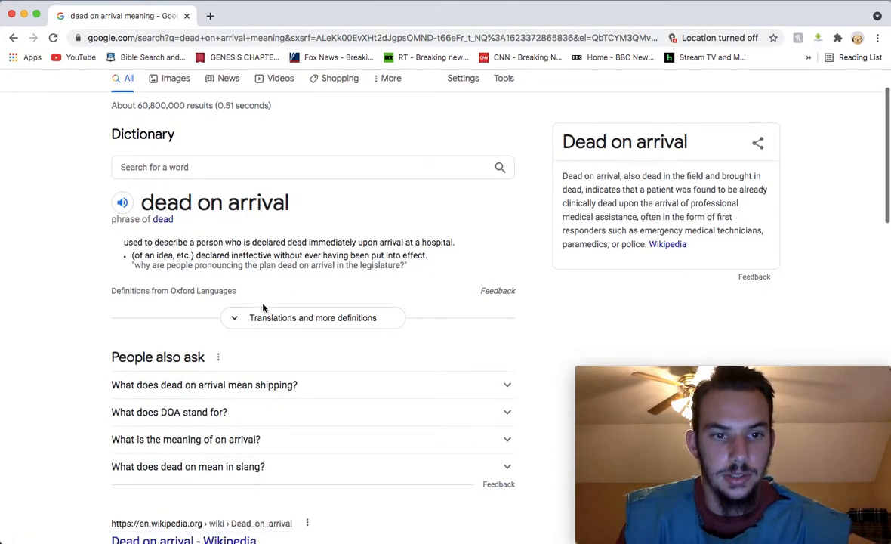
{"action": "left_click", "coordinate": [312, 318]}
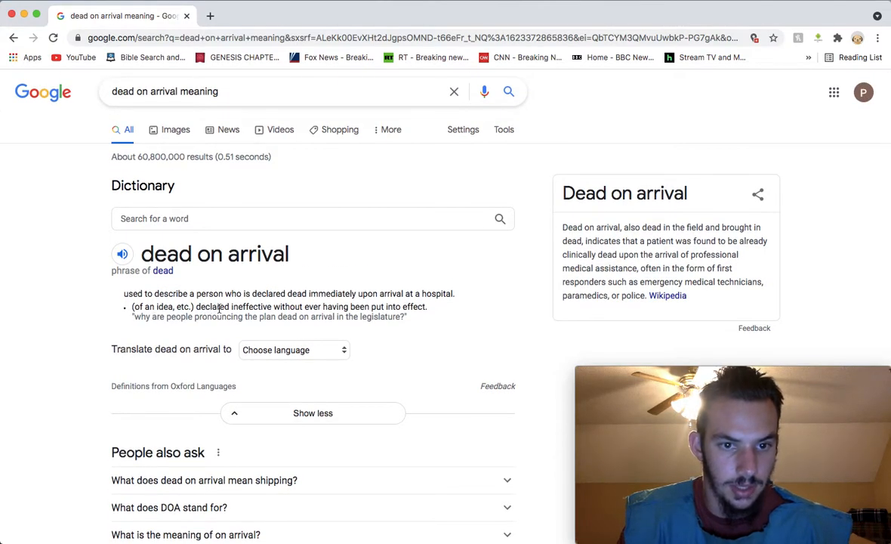
{"action": "mouse_move", "coordinate": [327, 307]}
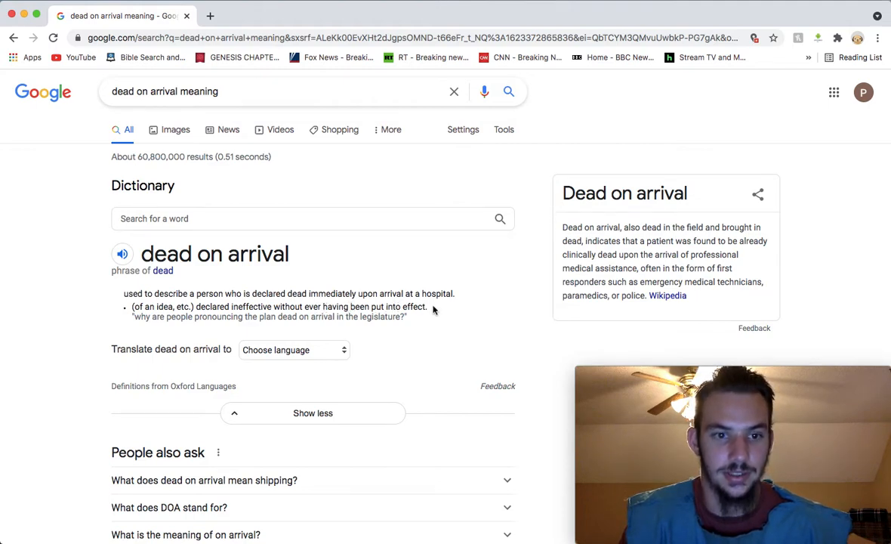
{"action": "mouse_move", "coordinate": [126, 312]}
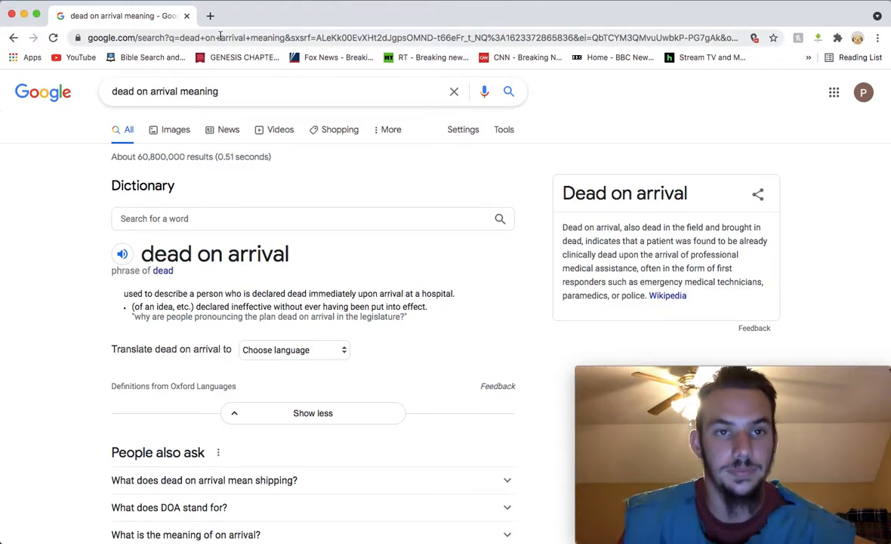
Search 'he causeth all kjv' in a new tab to reach Revelation 13:16-17
{"action": "left_click", "coordinate": [217, 15]}
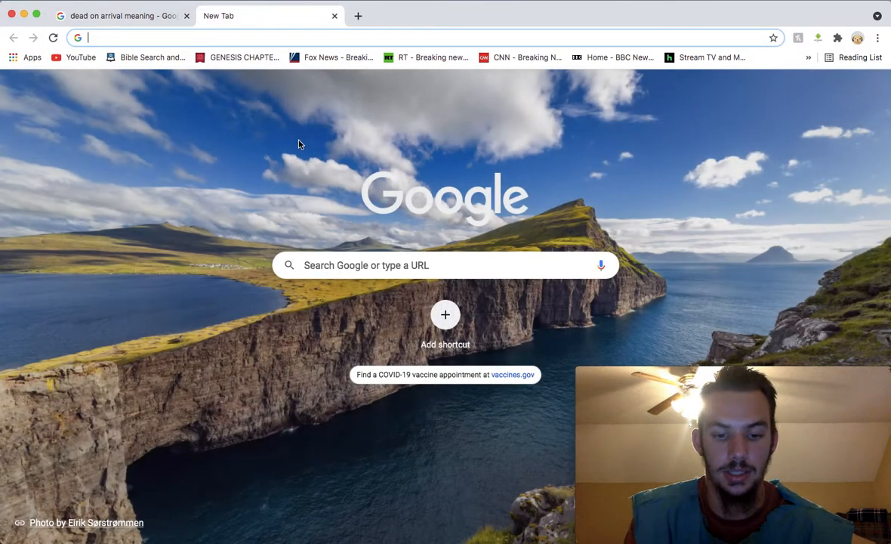
{"action": "type", "text": "he causeth all kjv"}
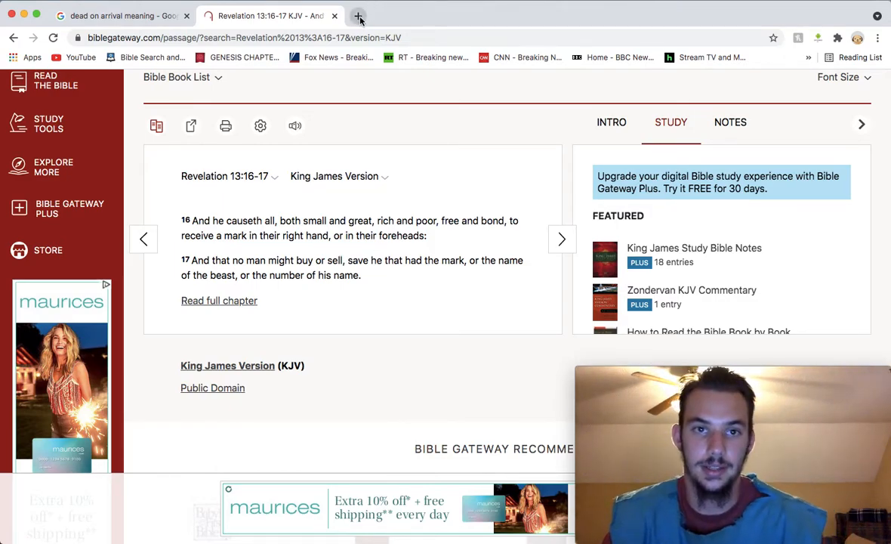
Open full Revelation 15 via 'sea of glass kjv', then search 'rejoice in the blood of enemies kjv'
{"action": "left_click", "coordinate": [358, 17]}
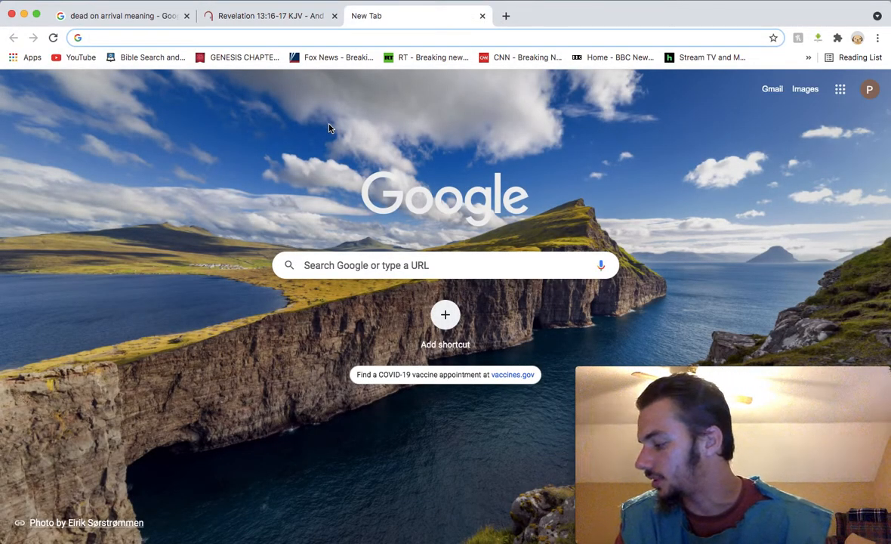
{"action": "type", "text": "sea of glass kj"}
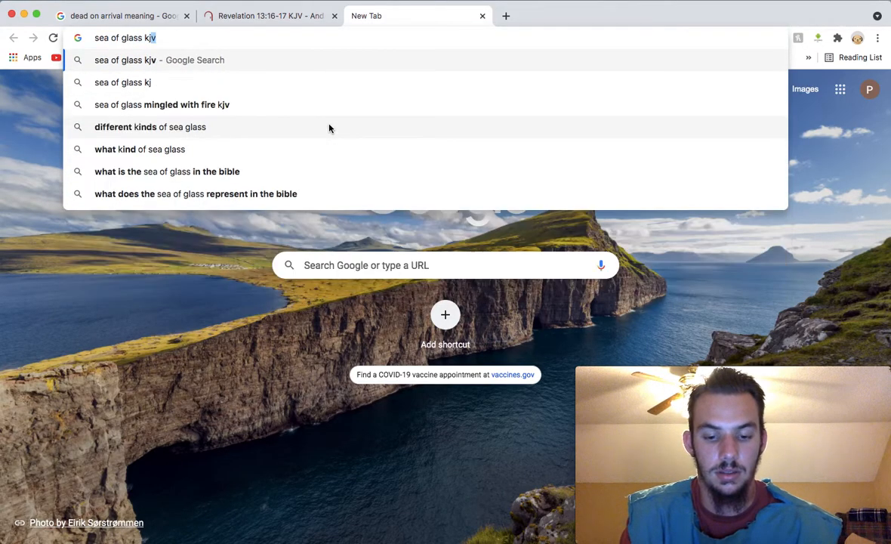
{"action": "key", "text": "Enter"}
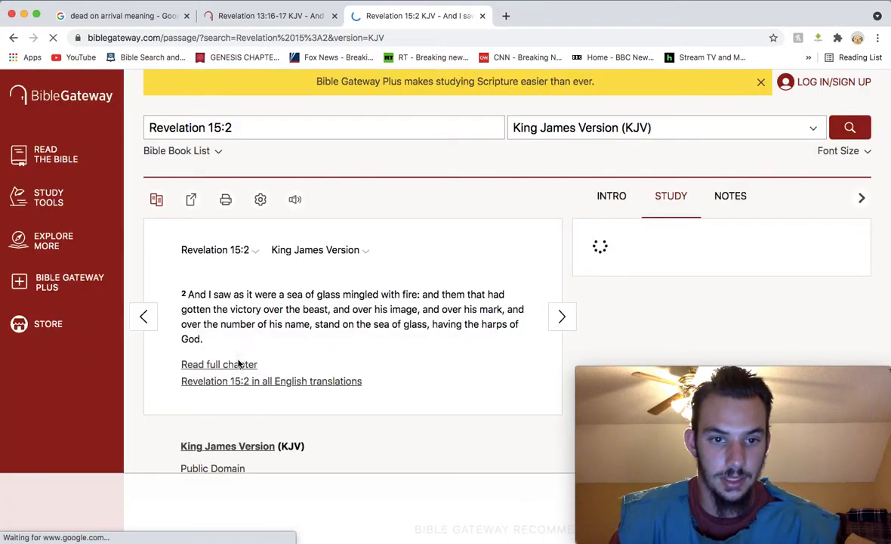
{"action": "left_click", "coordinate": [219, 364]}
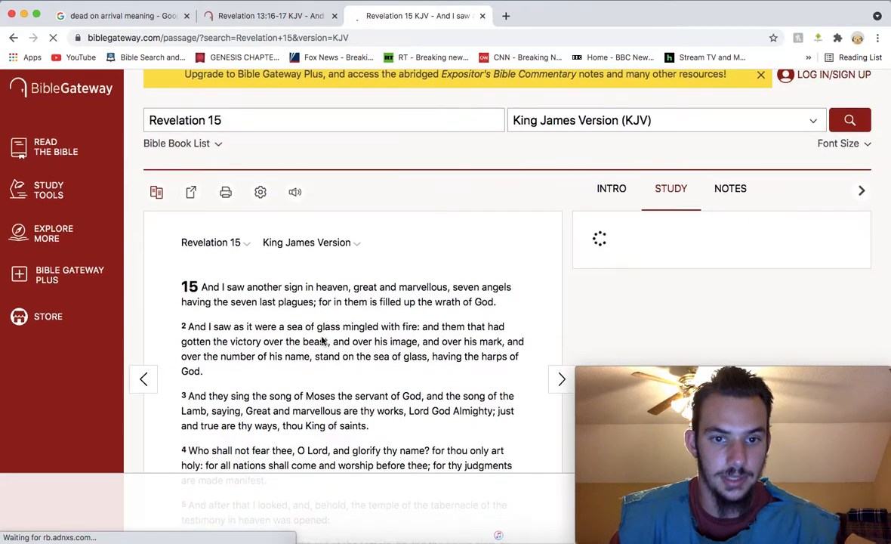
{"action": "scroll", "scroll_direction": "down", "scroll_amount": 3}
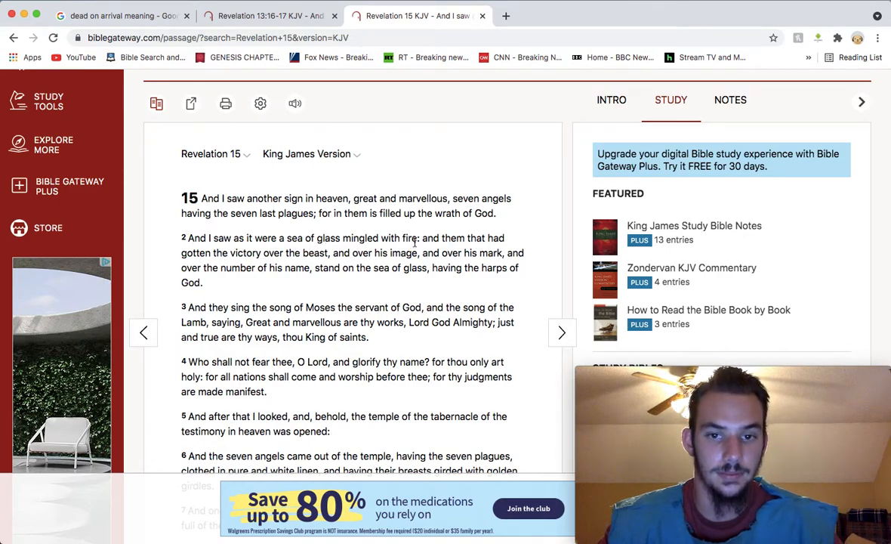
{"action": "mouse_move", "coordinate": [251, 264]}
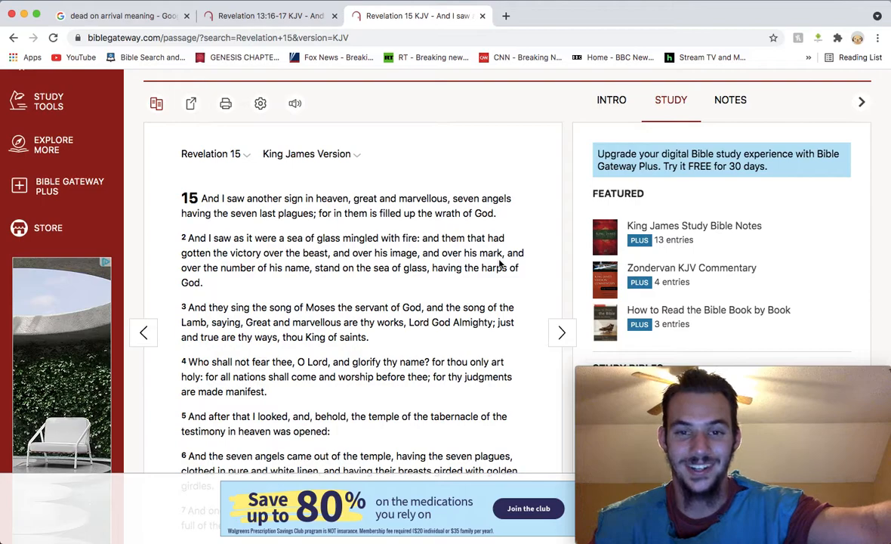
{"action": "mouse_move", "coordinate": [341, 282]}
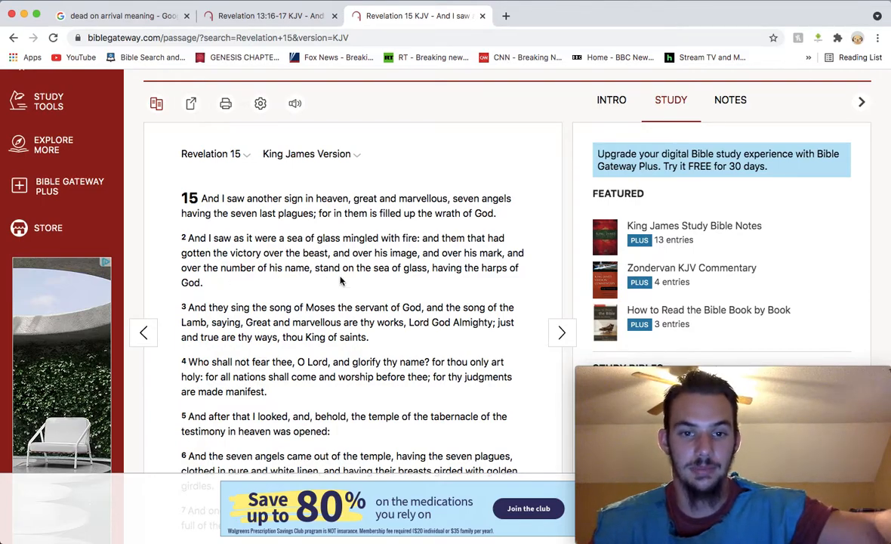
{"action": "mouse_move", "coordinate": [437, 278]}
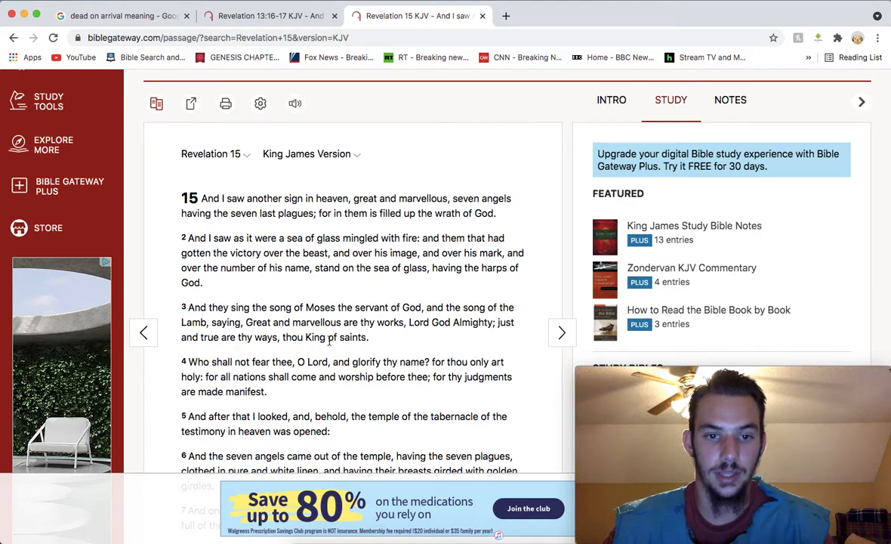
{"action": "mouse_move", "coordinate": [407, 344]}
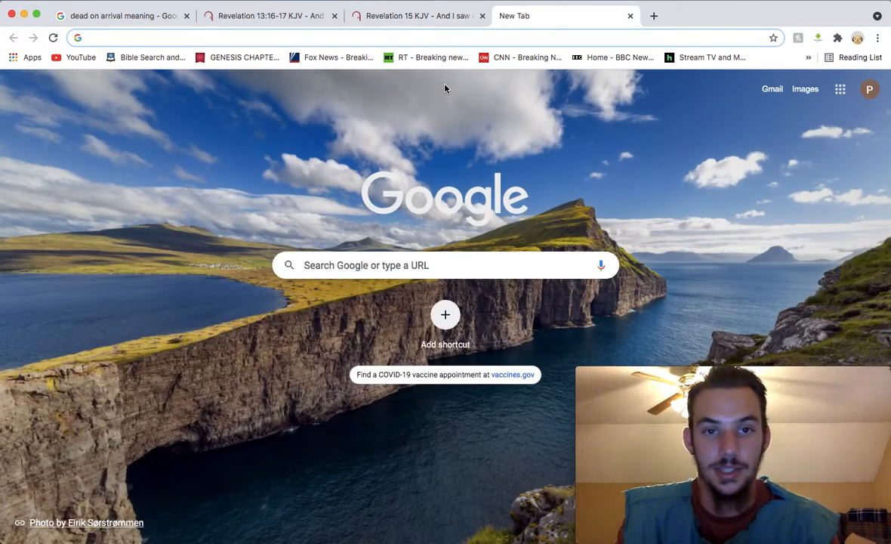
{"action": "type", "text": "rejoice in the"}
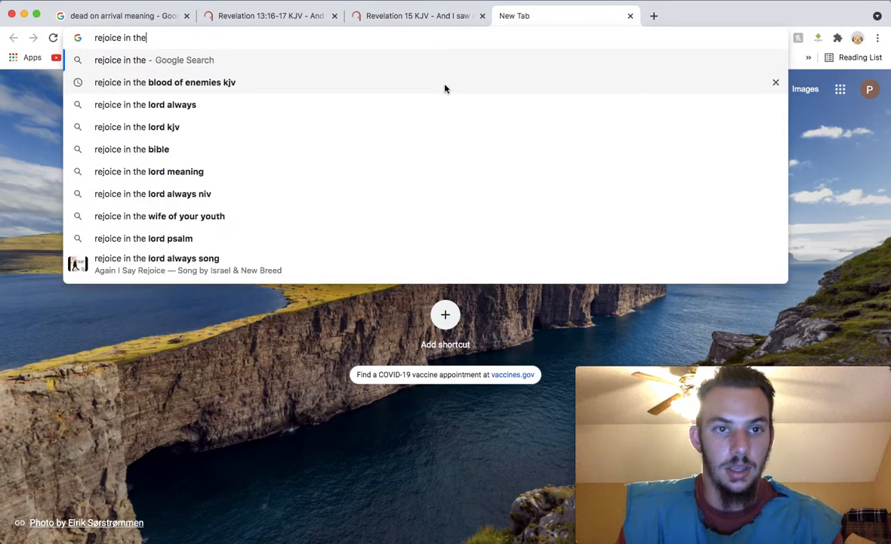
{"action": "left_click", "coordinate": [163, 83]}
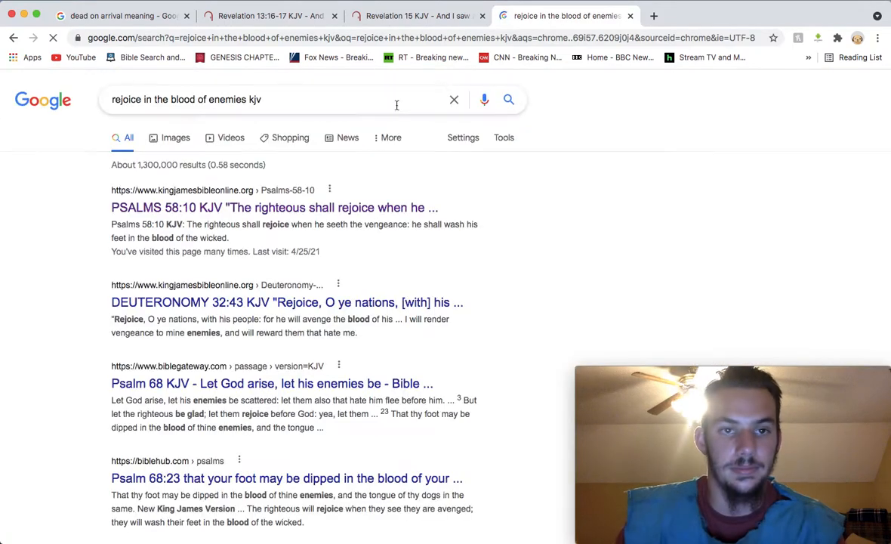
Open the PSALMS 58:10 KJV result and scroll down to its context section
{"action": "left_click", "coordinate": [274, 207]}
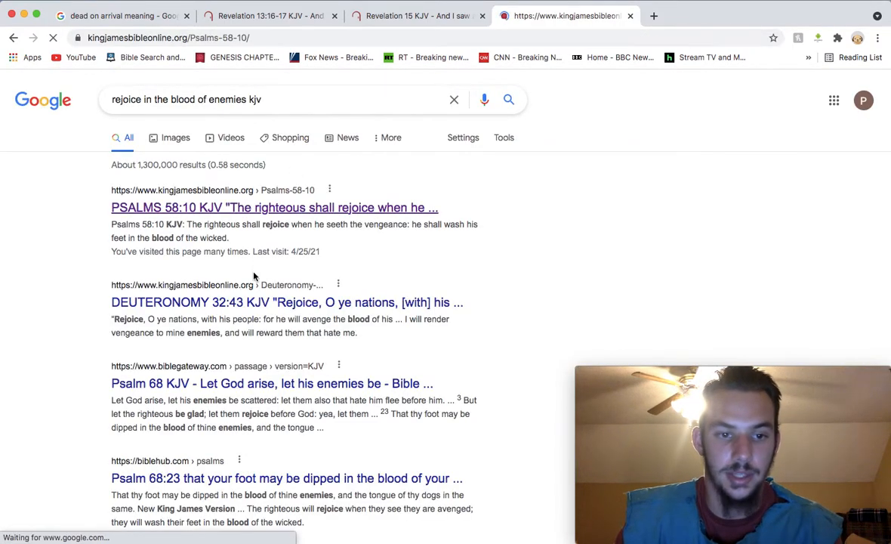
{"action": "left_click", "coordinate": [273, 207]}
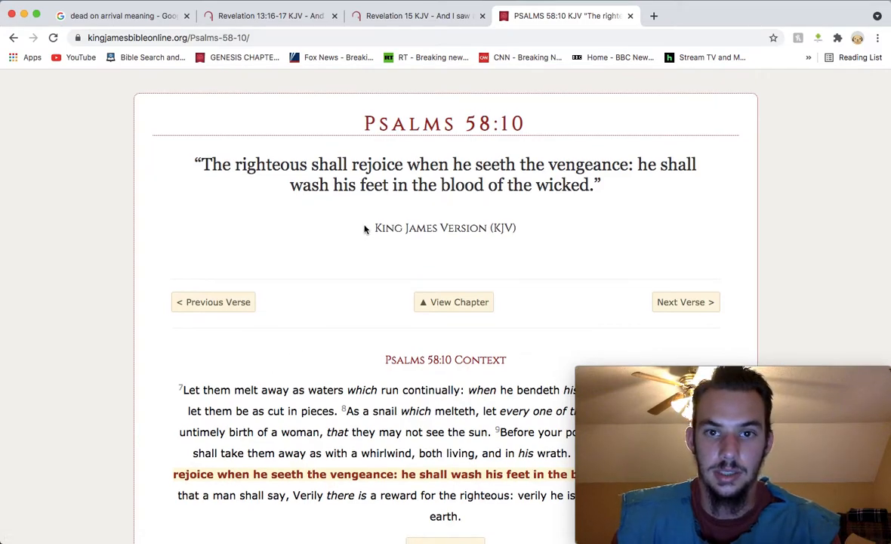
{"action": "scroll", "scroll_direction": "down", "scroll_amount": 3}
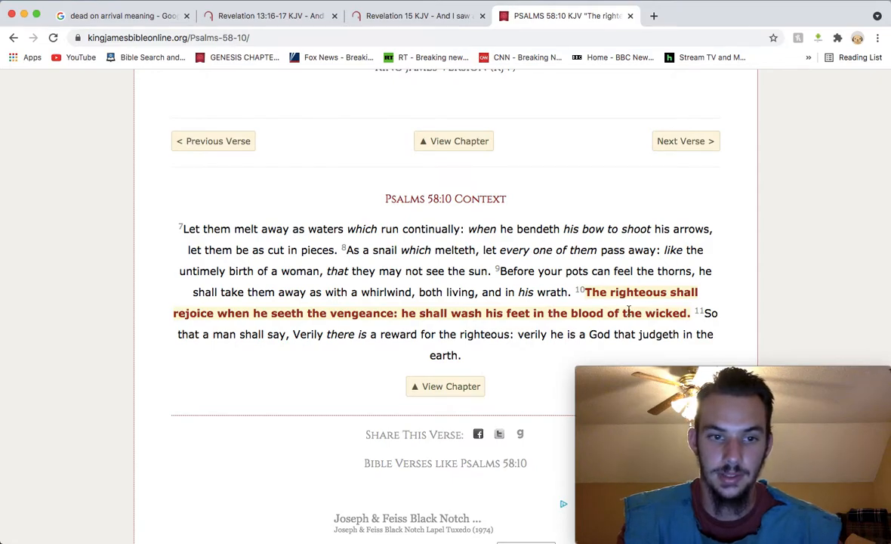
{"action": "scroll", "scroll_direction": "down", "scroll_amount": 3}
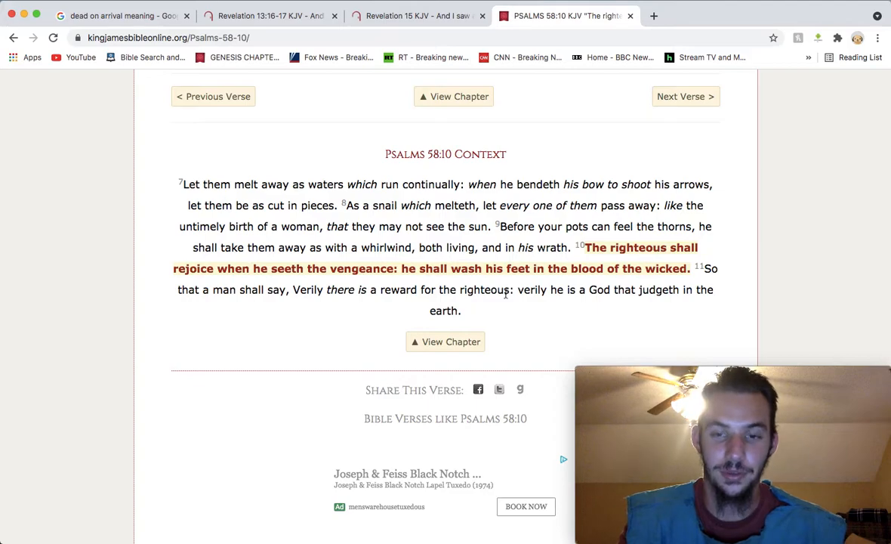
{"action": "mouse_move", "coordinate": [541, 303]}
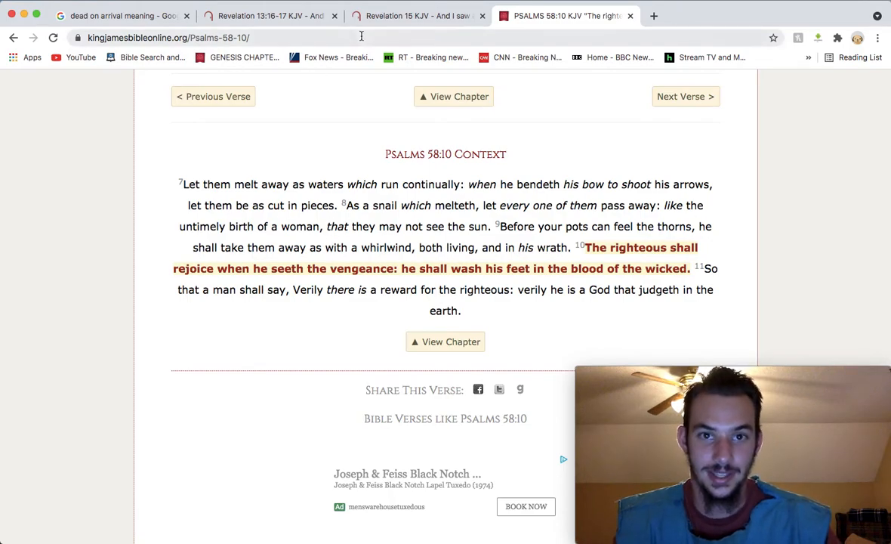
{"action": "left_click", "coordinate": [418, 15]}
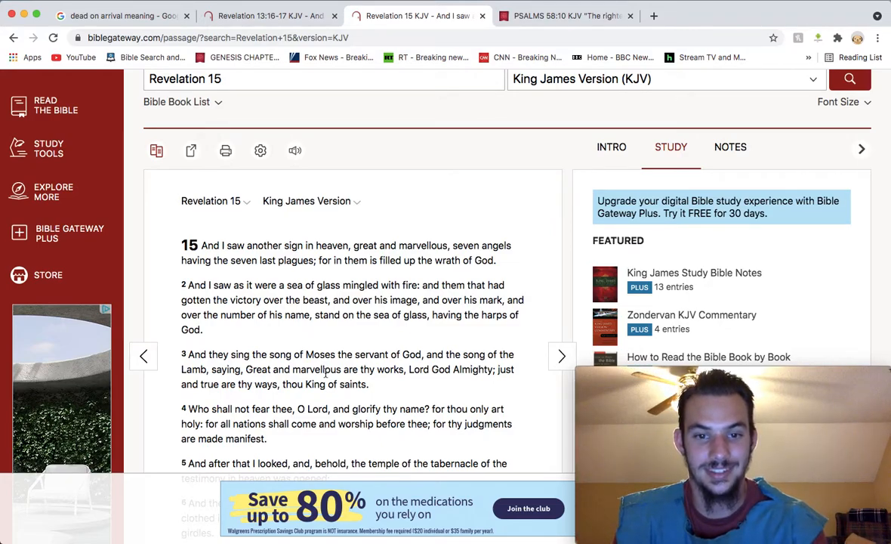
{"action": "mouse_move", "coordinate": [395, 380]}
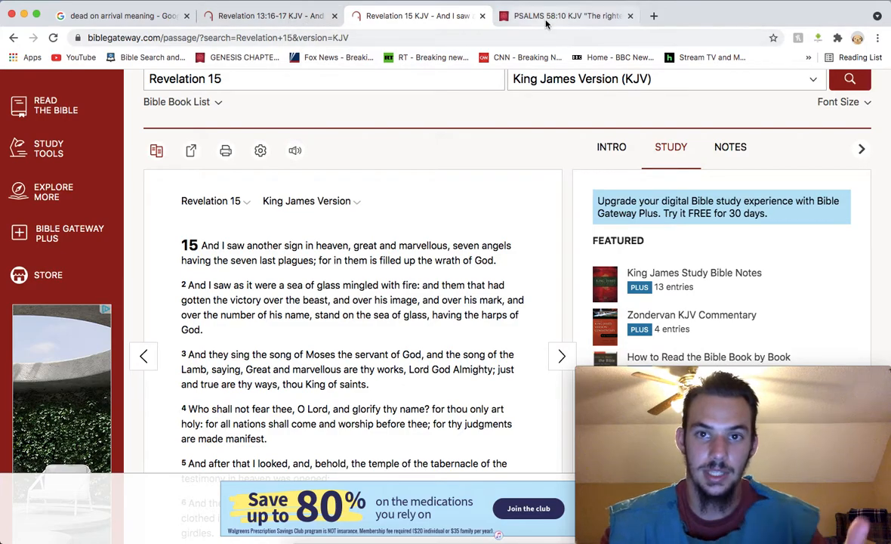
Return to Psalms 58:10 and highlight 'Verily there is a reward for the righteous'
{"action": "left_click", "coordinate": [563, 15]}
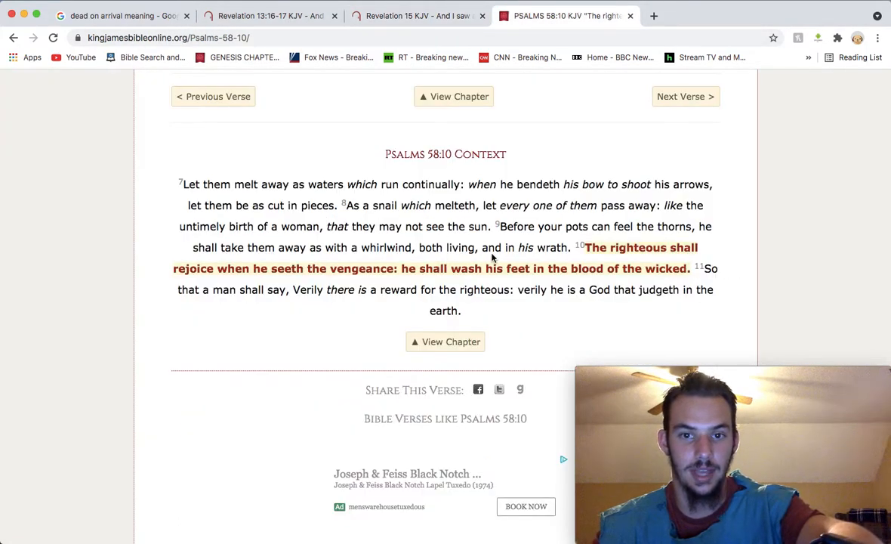
{"action": "mouse_move", "coordinate": [555, 257]}
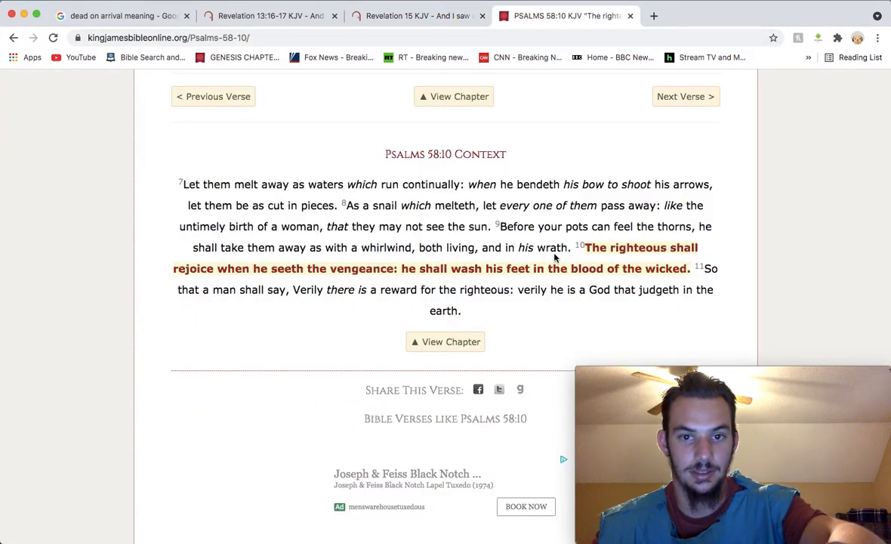
{"action": "mouse_move", "coordinate": [532, 256]}
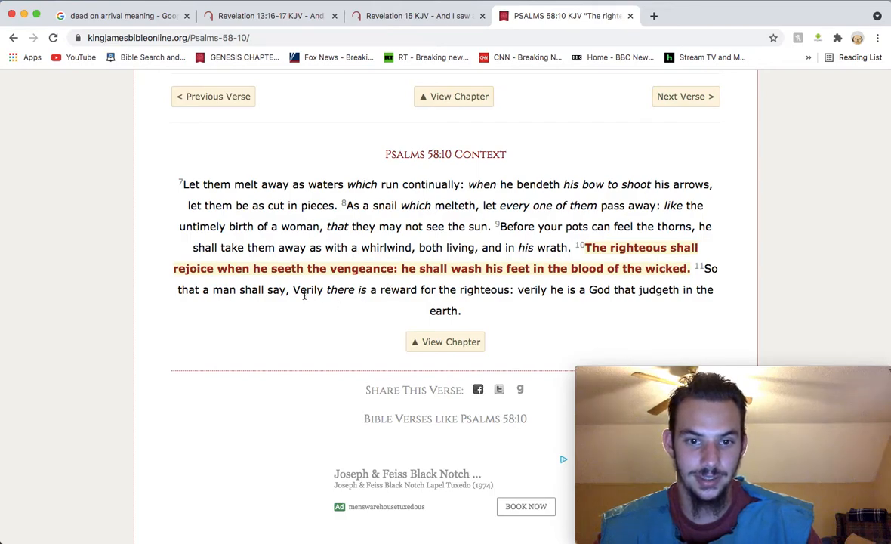
{"action": "left_click_drag", "start_coordinate": [293, 290], "coordinate": [451, 289]}
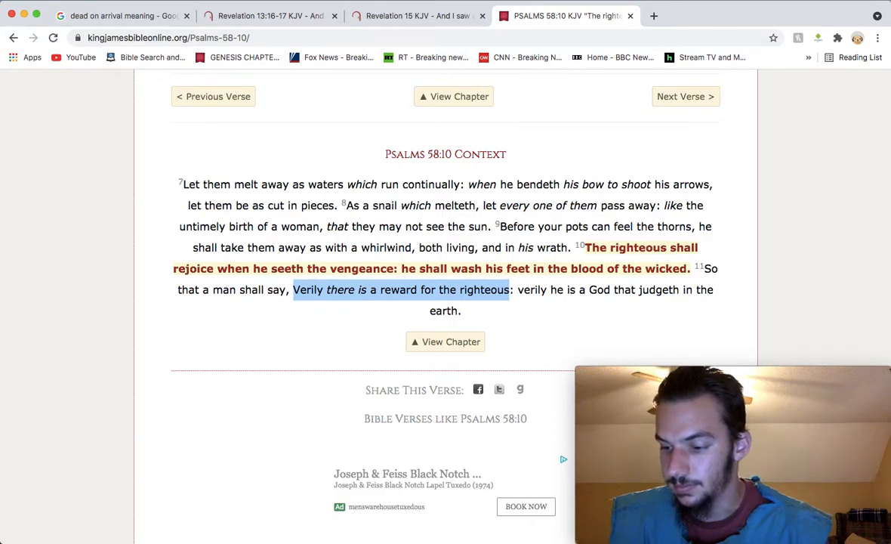
Load Job 14:5-6 KJV in this tab, then revisit the Revelation 13 and 15 tabs
{"action": "left_click", "coordinate": [189, 38]}
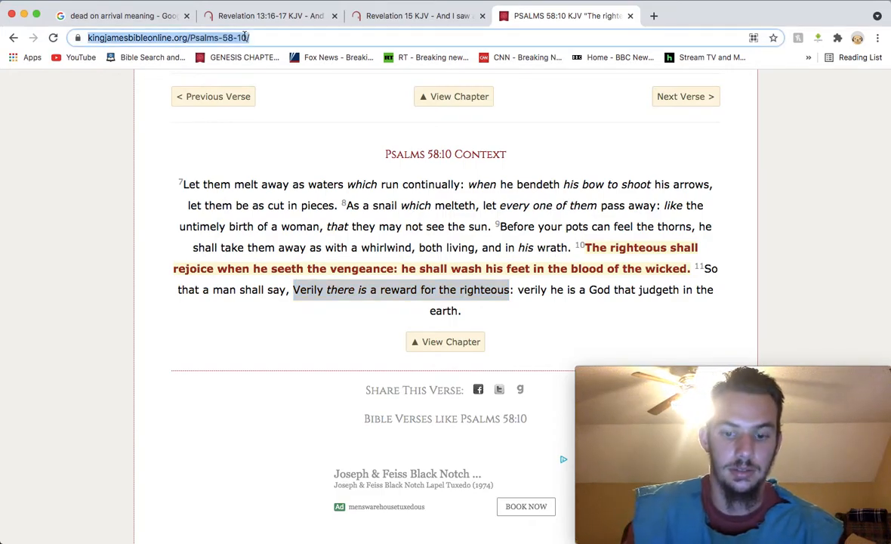
{"action": "type", "text": "job 1"}
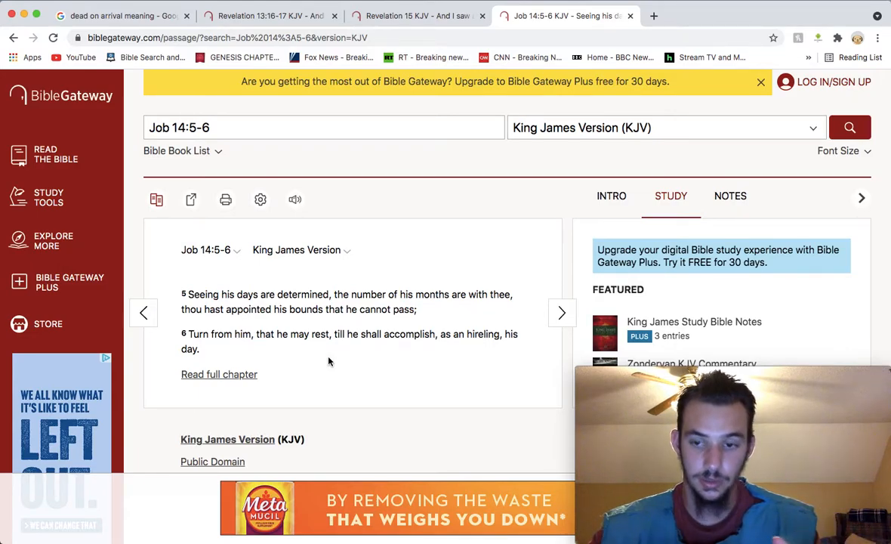
{"action": "mouse_move", "coordinate": [289, 359]}
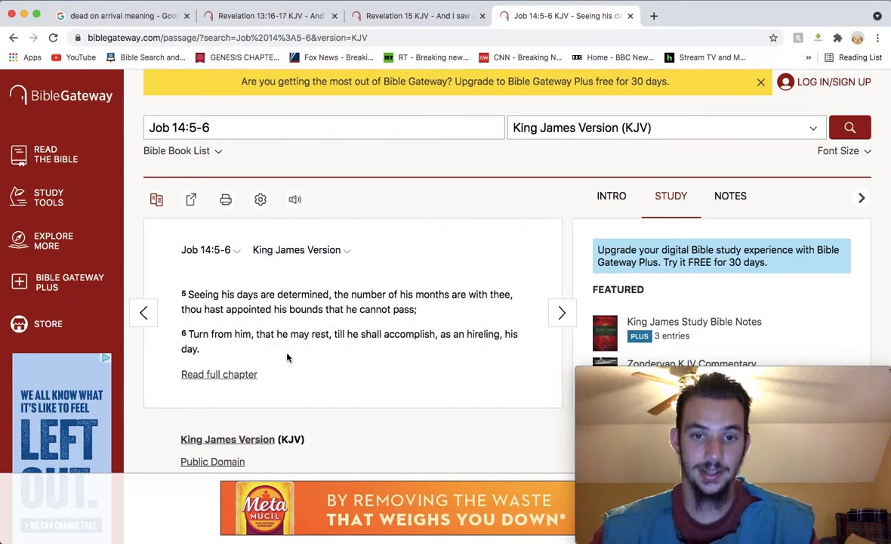
{"action": "left_click", "coordinate": [279, 15]}
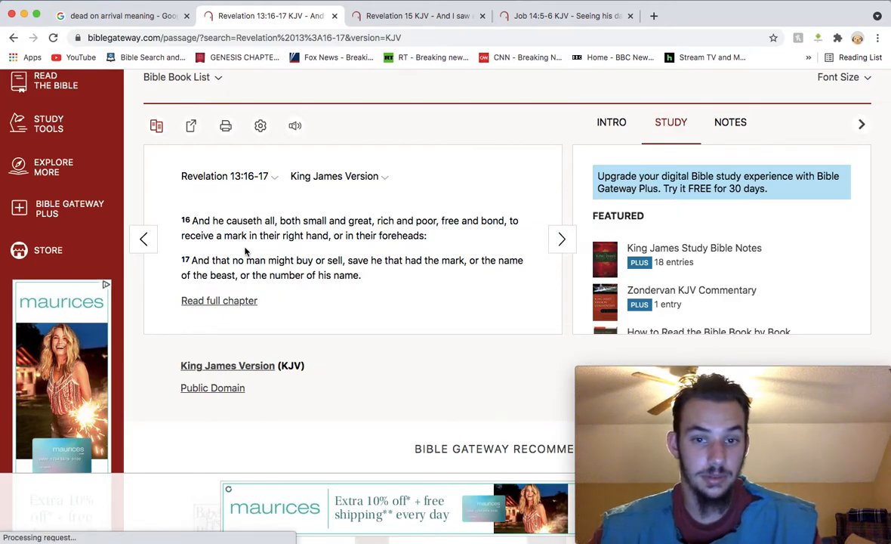
{"action": "left_click", "coordinate": [418, 15]}
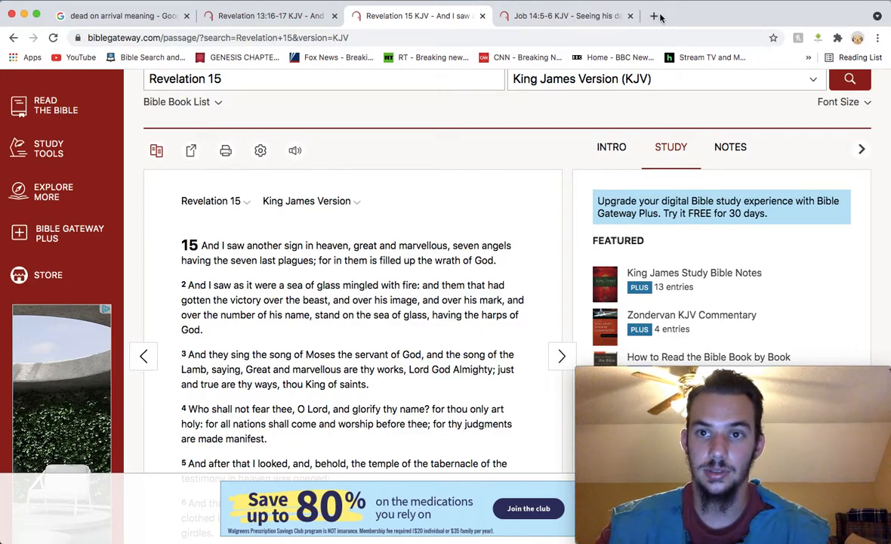
In a new tab, look up 'but he shall b…' and scroll through Jeremiah 30:10's context
{"action": "left_click", "coordinate": [659, 16]}
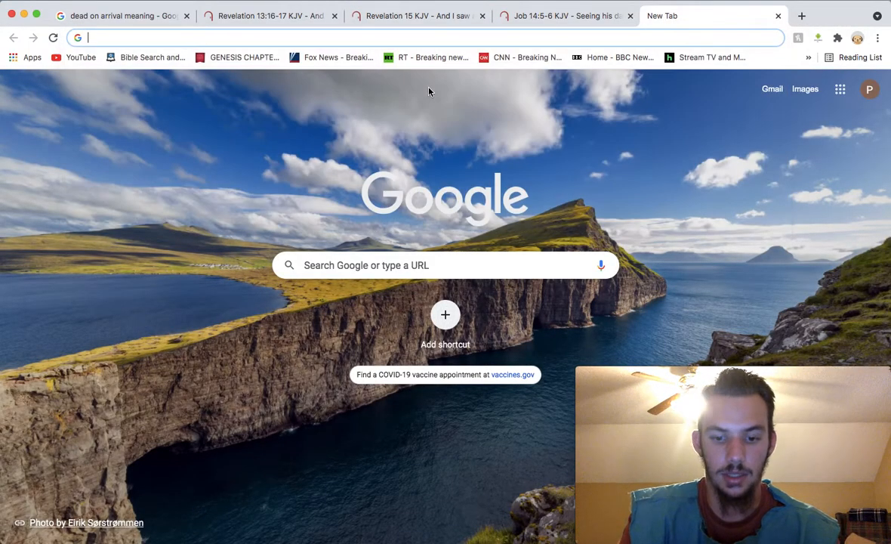
{"action": "type", "text": "but he shall b"}
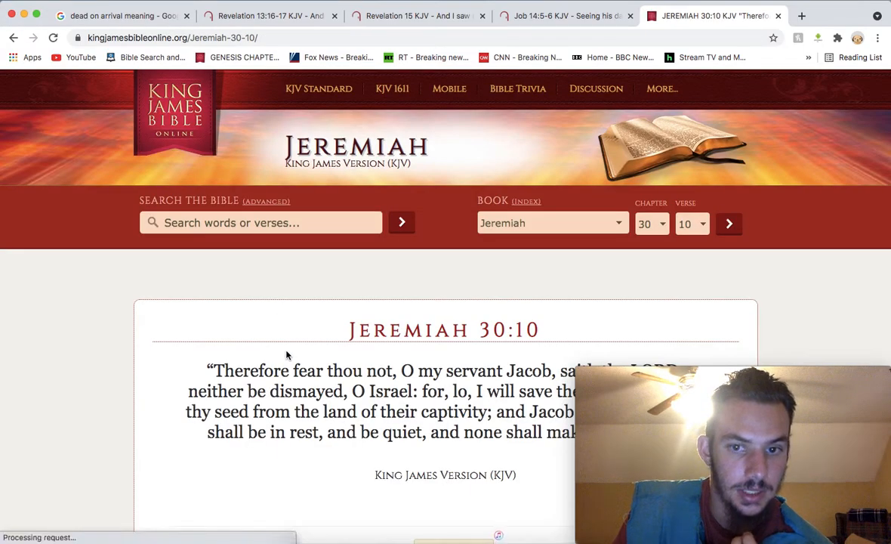
{"action": "scroll", "scroll_direction": "down", "scroll_amount": 3}
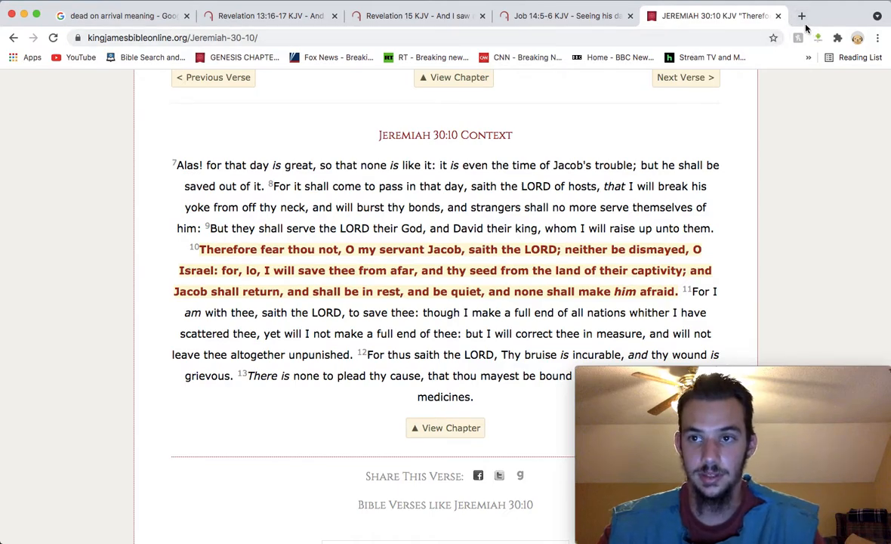
{"action": "mouse_move", "coordinate": [406, 273]}
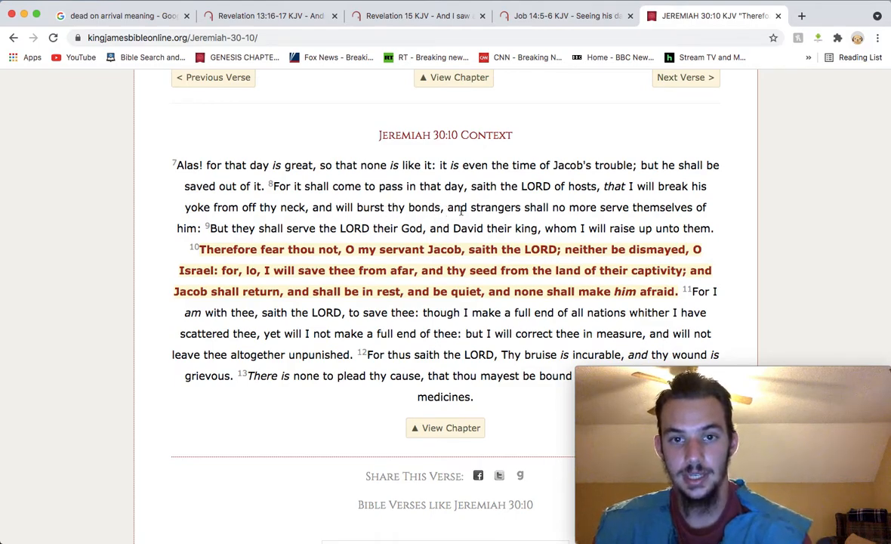
{"action": "mouse_move", "coordinate": [639, 219]}
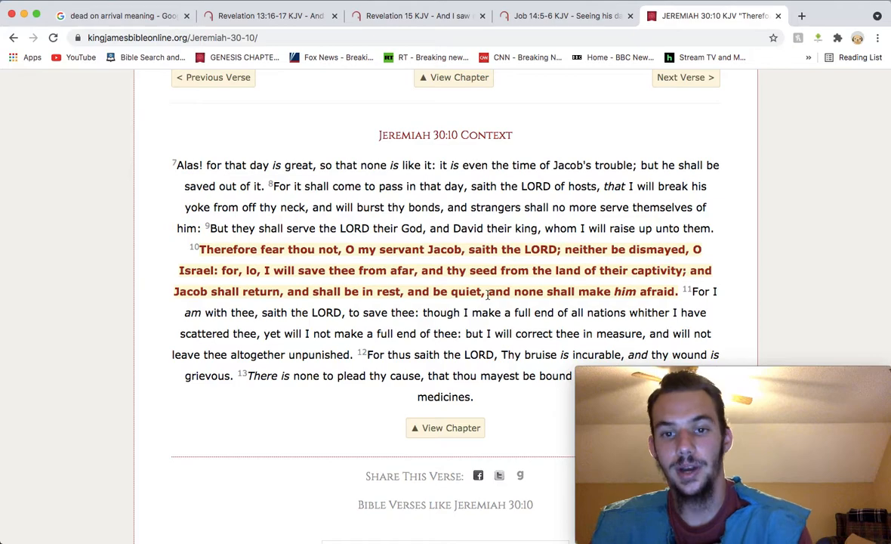
{"action": "mouse_move", "coordinate": [486, 317]}
{"action": "type", "text": "p"}
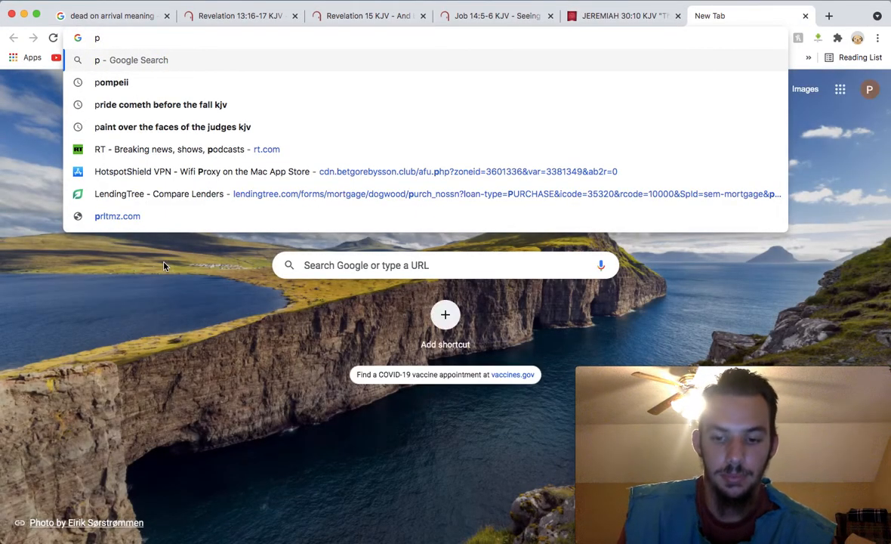
Search 'proverbs 21 kjv' and open the BibleGateway Proverbs 21 result
{"action": "type", "text": "rover"}
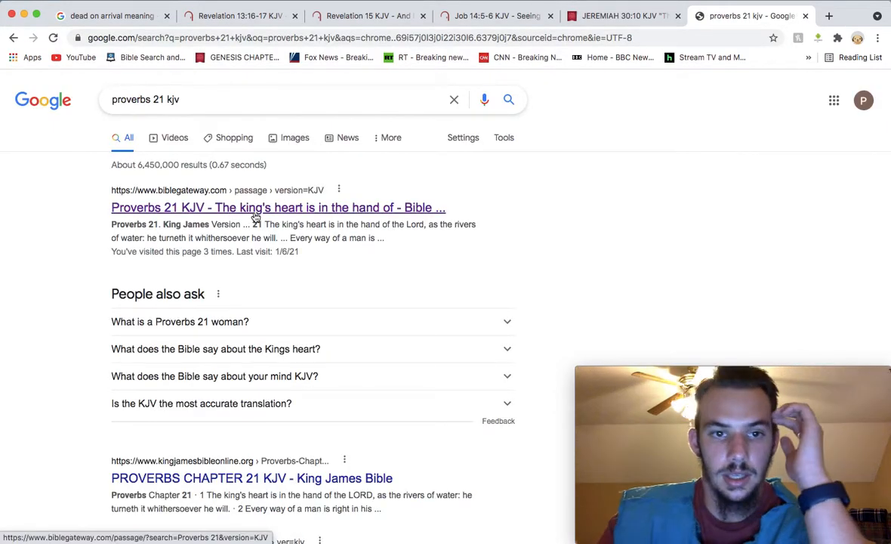
{"action": "left_click", "coordinate": [276, 207]}
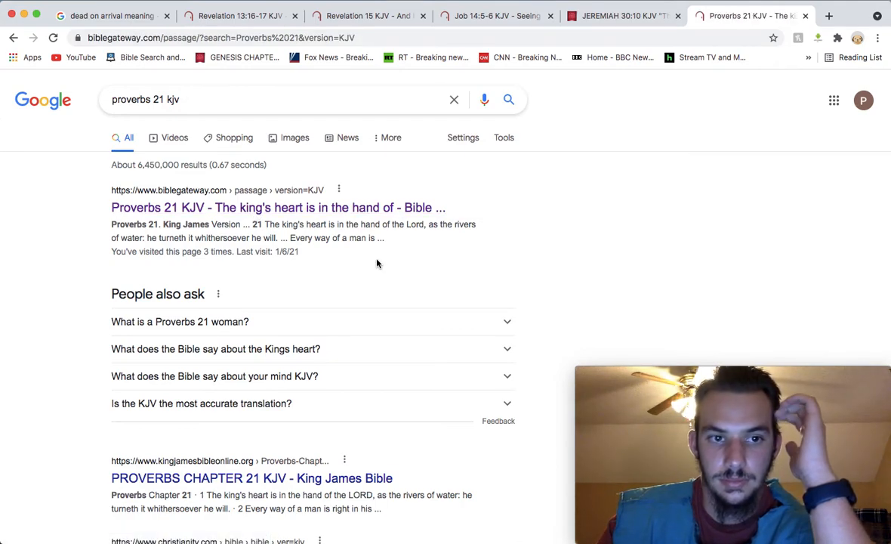
{"action": "left_click", "coordinate": [270, 207]}
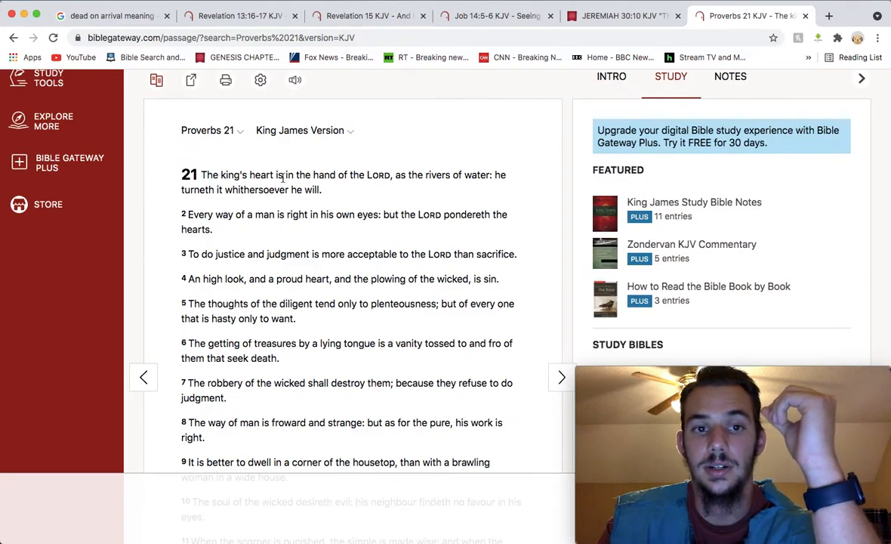
{"action": "mouse_move", "coordinate": [483, 181]}
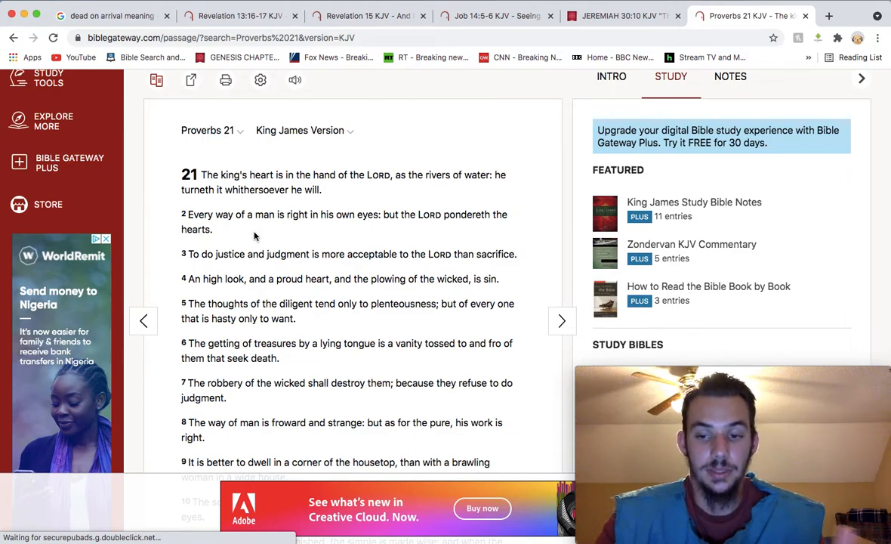
{"action": "mouse_move", "coordinate": [299, 238]}
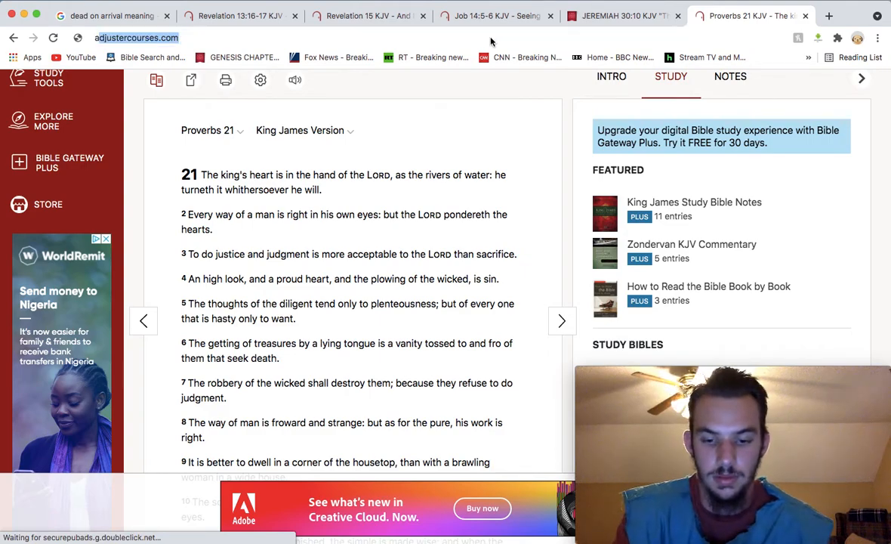
Search 'a wise man plans his steps kjv' and open the Proverbs 16:9 result
{"action": "type", "text": "a wise man d"}
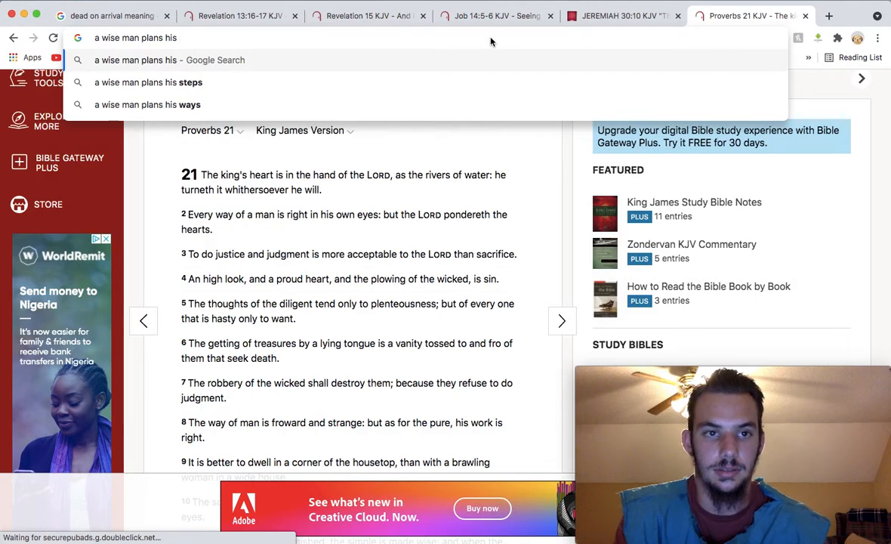
{"action": "type", "text": "steps kjv"}
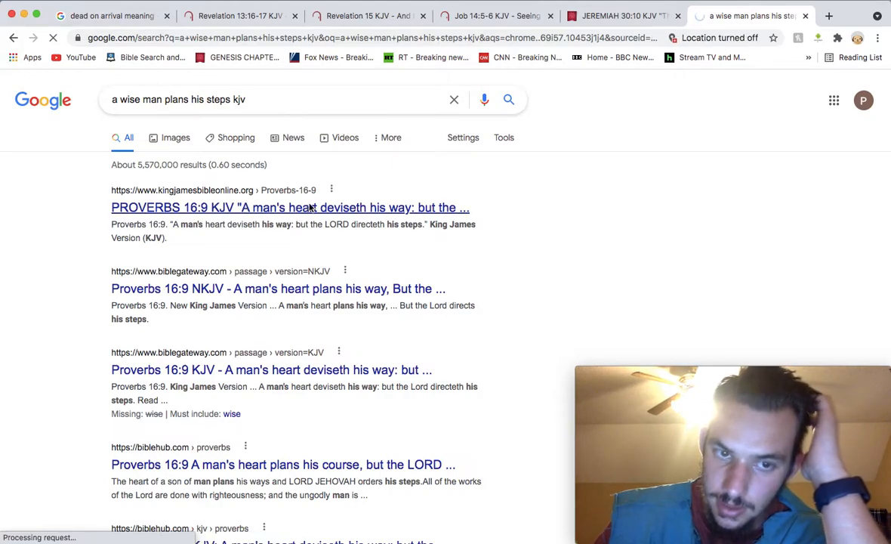
{"action": "left_click", "coordinate": [288, 207]}
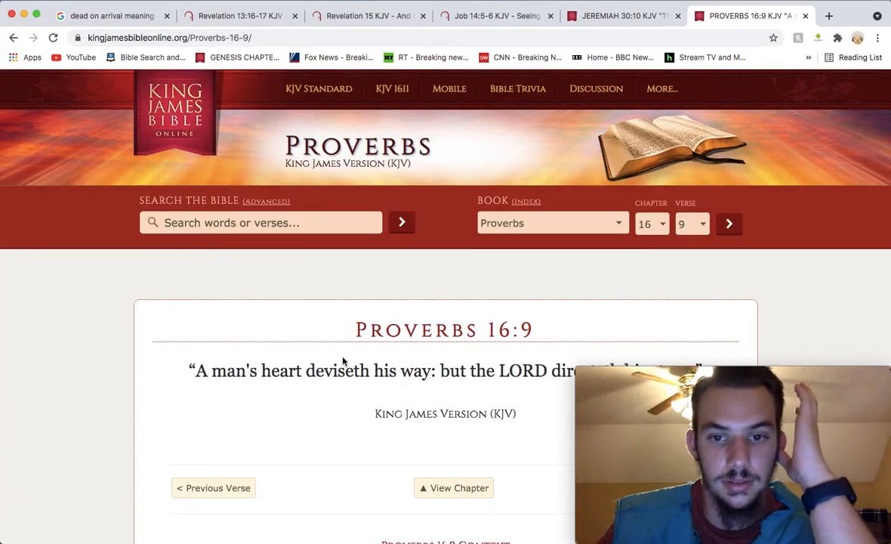
{"action": "scroll", "scroll_direction": "down", "scroll_amount": 3}
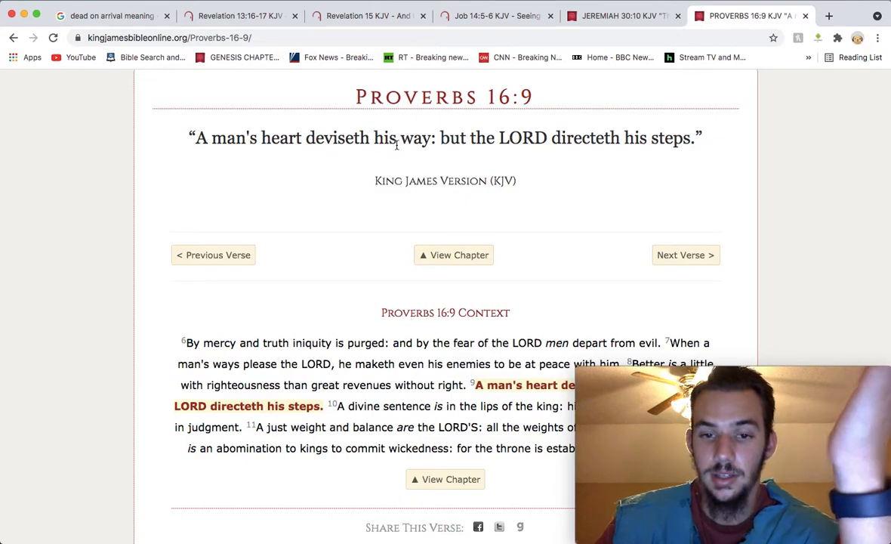
{"action": "mouse_move", "coordinate": [393, 158]}
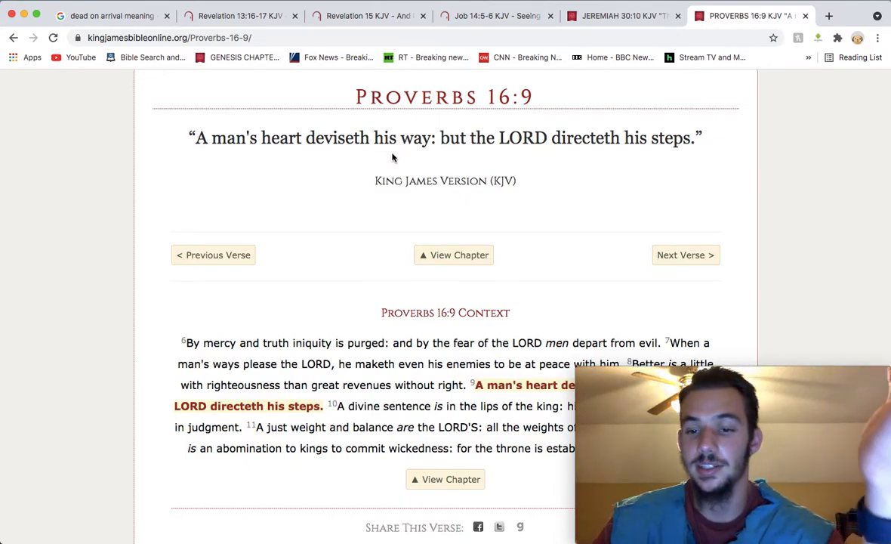
{"action": "mouse_move", "coordinate": [357, 168]}
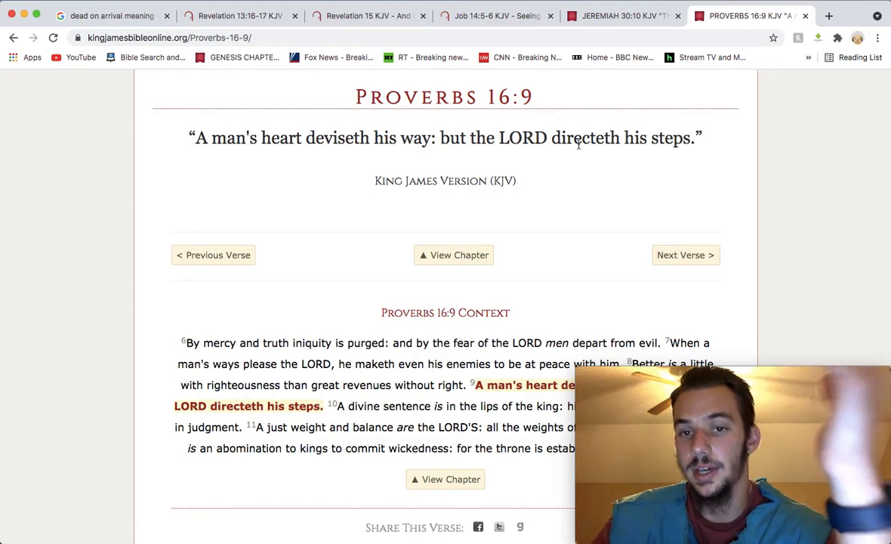
{"action": "mouse_move", "coordinate": [556, 179]}
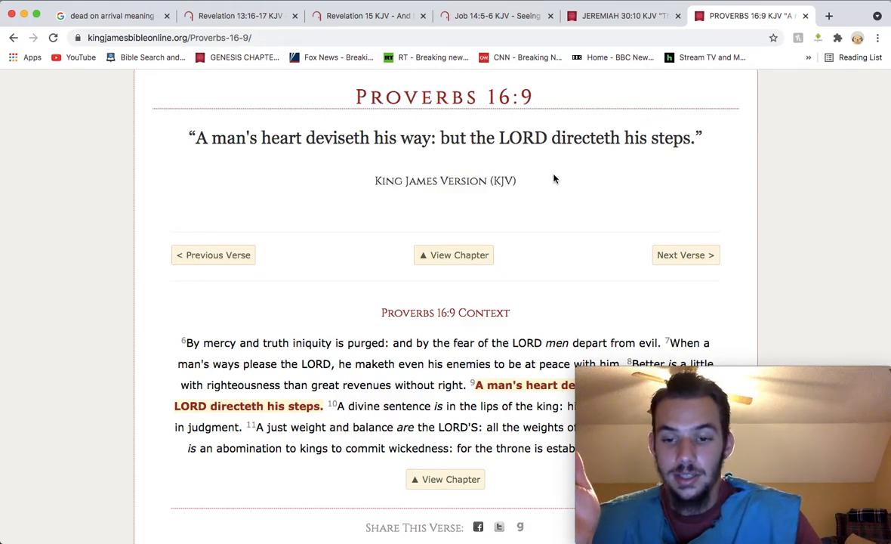
{"action": "mouse_move", "coordinate": [447, 162]}
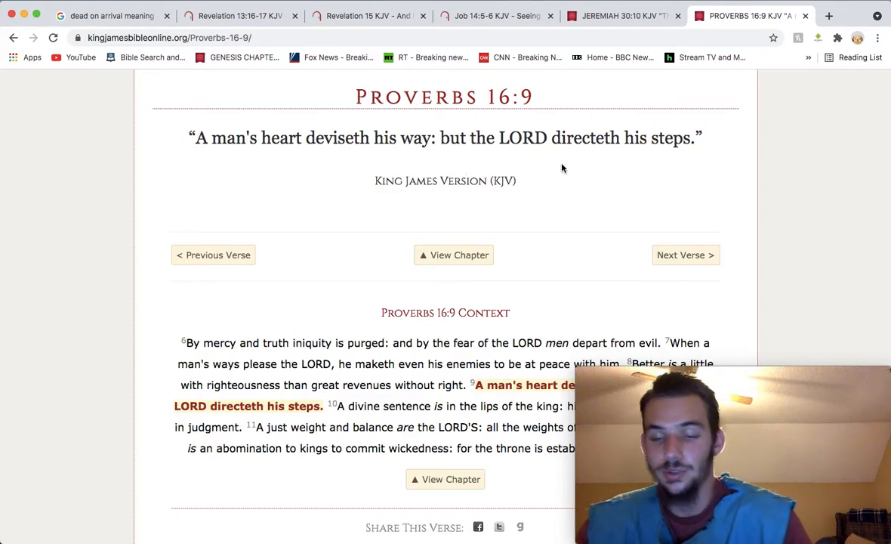
{"action": "mouse_move", "coordinate": [402, 209]}
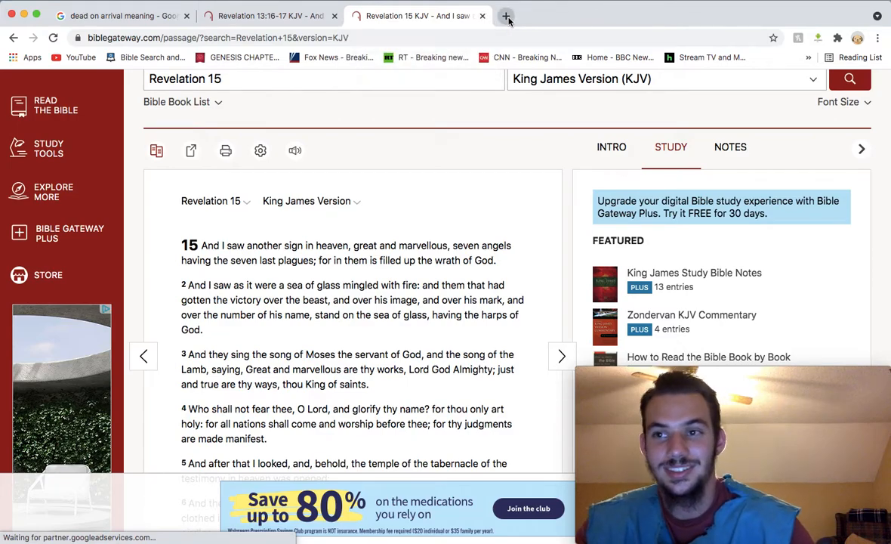
Look up Job 20 in a new tab, open the full chapter, and scroll through verses 20–29
{"action": "left_click", "coordinate": [506, 15]}
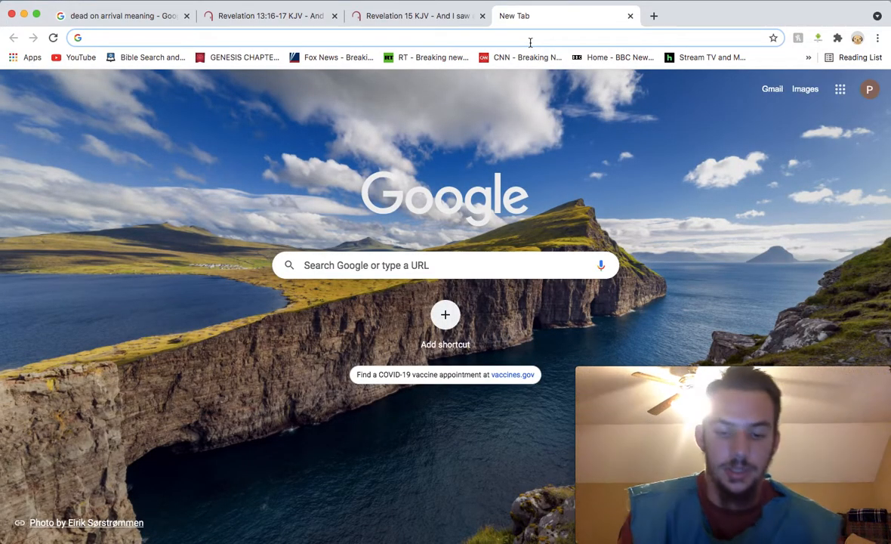
{"action": "type", "text": "job 20"}
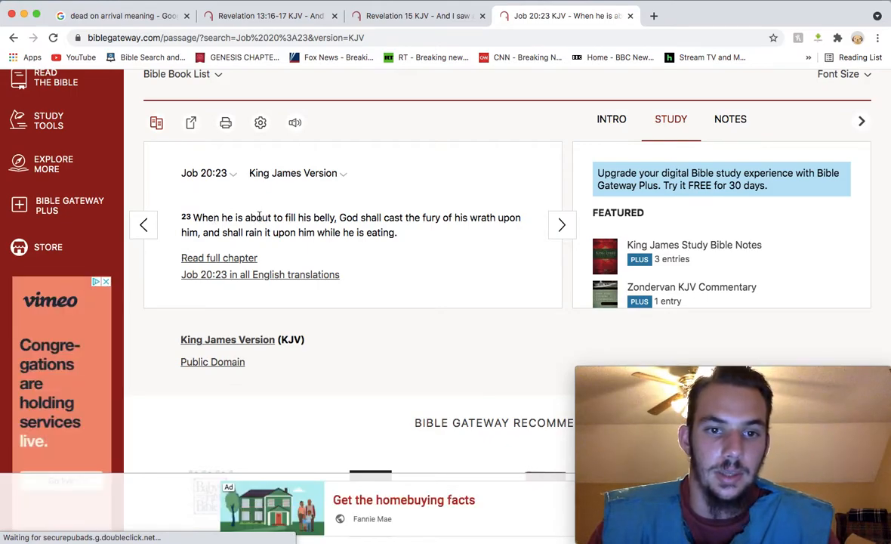
{"action": "mouse_move", "coordinate": [316, 222]}
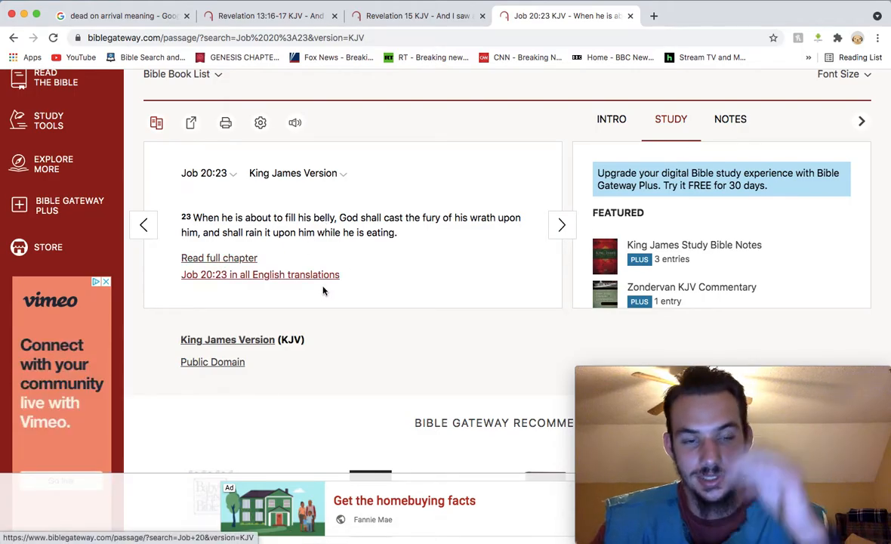
{"action": "left_click", "coordinate": [219, 258]}
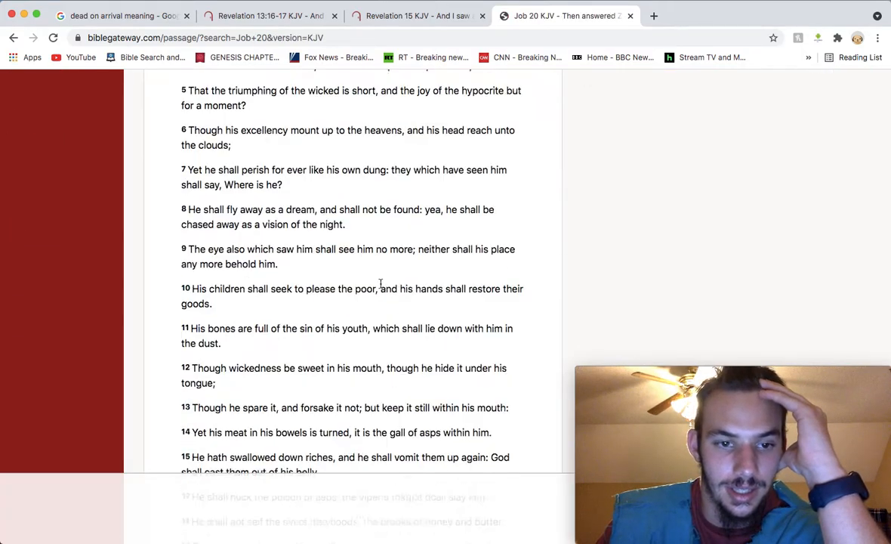
{"action": "scroll", "scroll_direction": "down", "scroll_amount": 3}
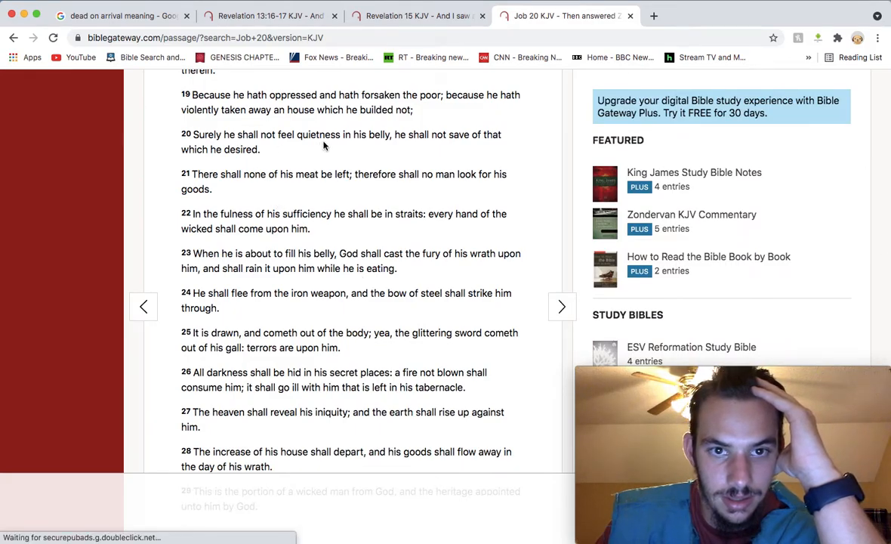
{"action": "scroll", "scroll_direction": "up", "scroll_amount": 3}
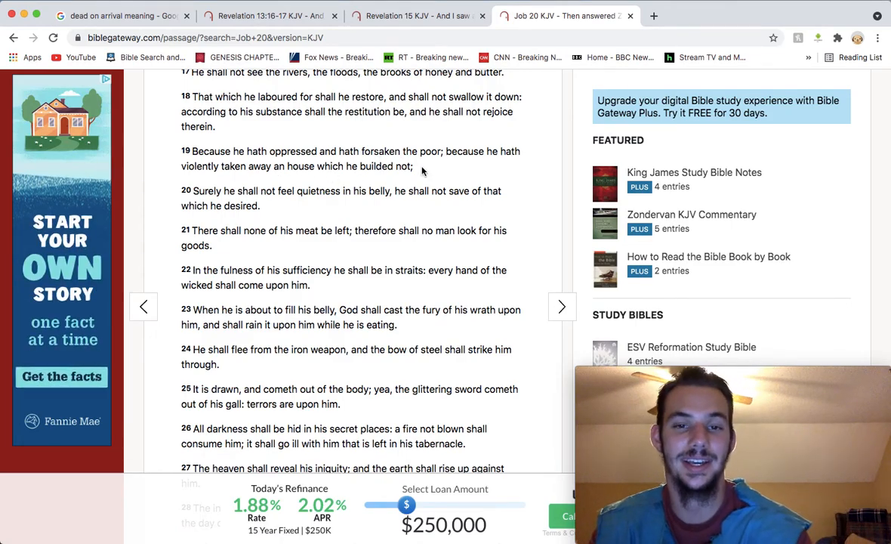
{"action": "scroll", "scroll_direction": "down", "scroll_amount": 3}
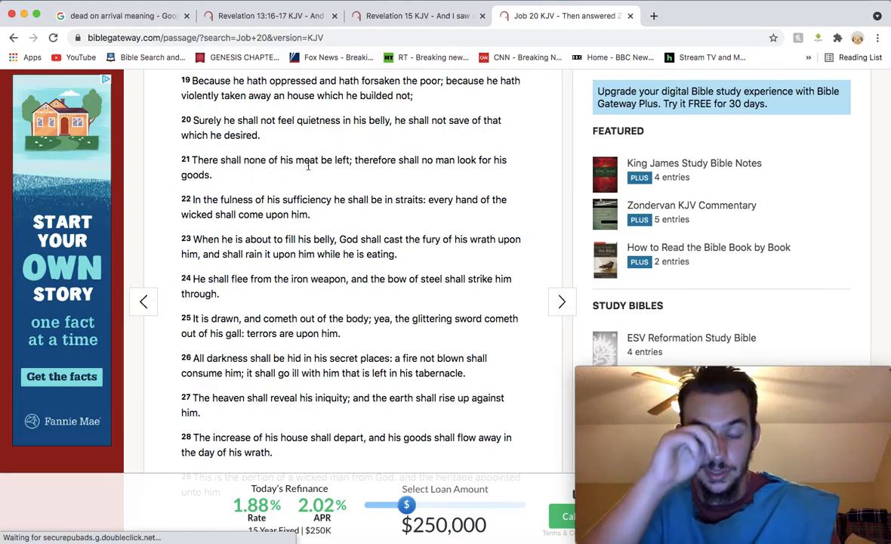
{"action": "mouse_move", "coordinate": [441, 163]}
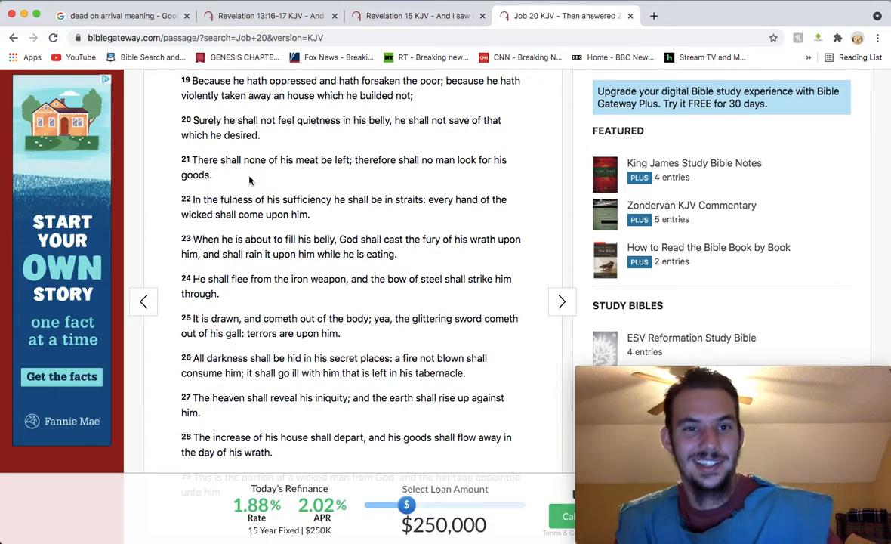
{"action": "scroll", "scroll_direction": "down", "scroll_amount": 3}
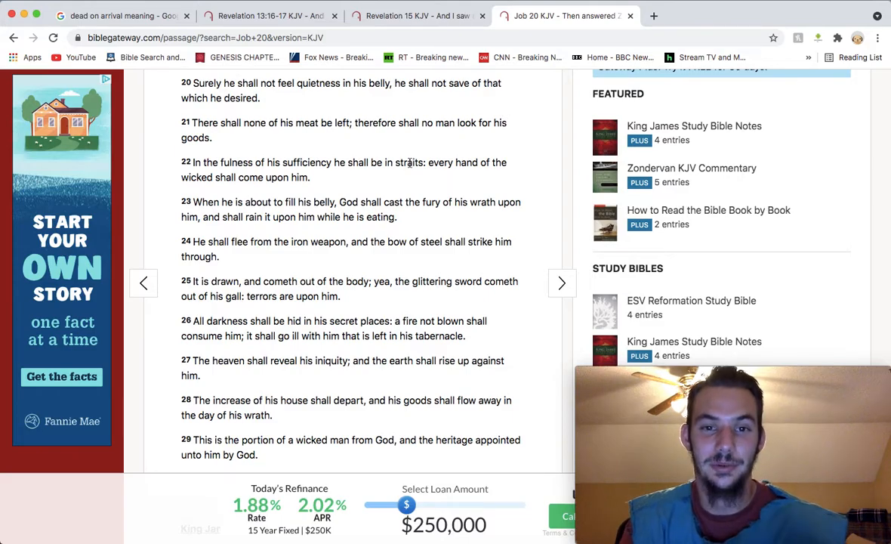
Show the dictionary definition of 'straits' from Job 20:22
{"action": "double_click", "coordinate": [408, 162]}
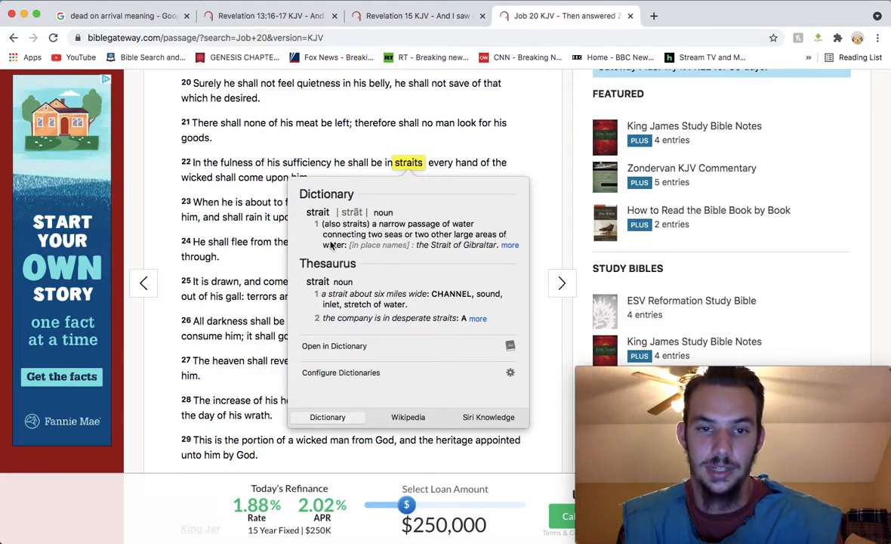
{"action": "mouse_move", "coordinate": [374, 328]}
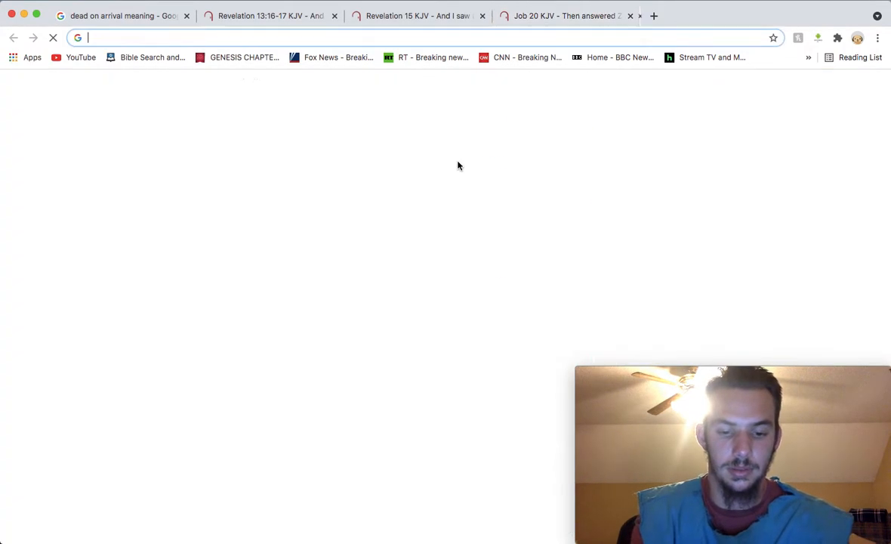
Search Google for 'straits definition' and read the dictionary entry
{"action": "type", "text": "straits"}
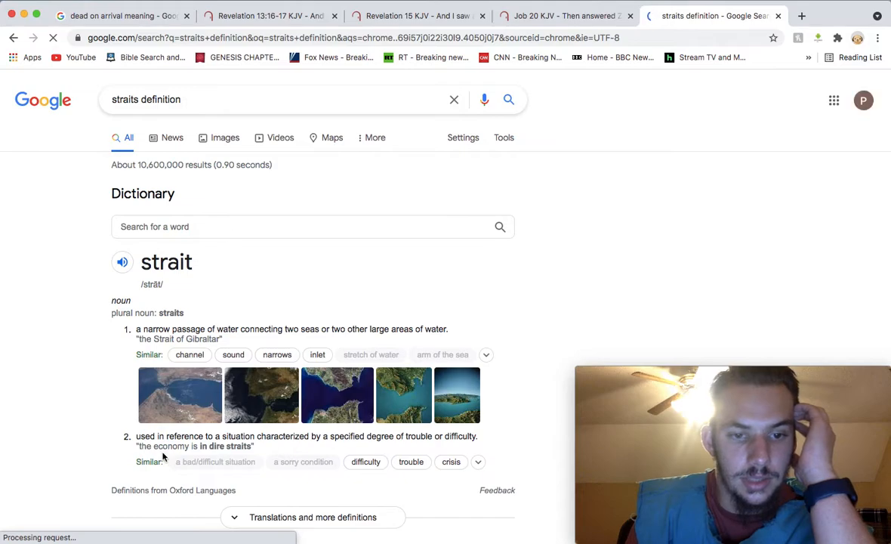
{"action": "scroll", "scroll_direction": "down", "scroll_amount": 3}
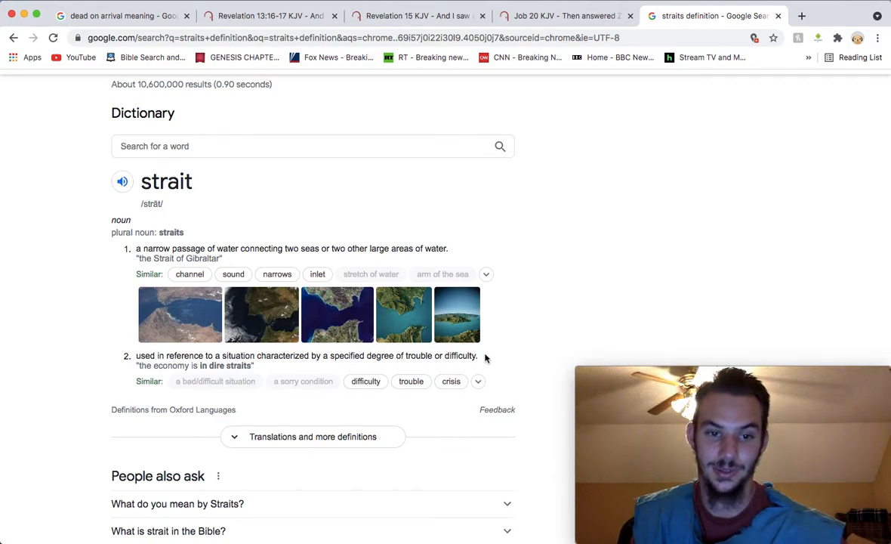
{"action": "mouse_move", "coordinate": [544, 318]}
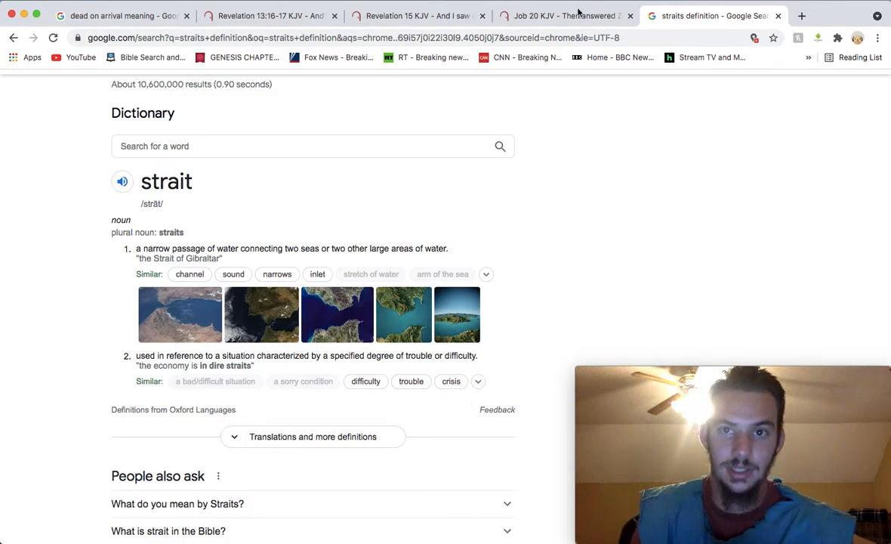
Switch back to the Job 20 KJV tab on Bible Gateway
{"action": "left_click", "coordinate": [566, 13]}
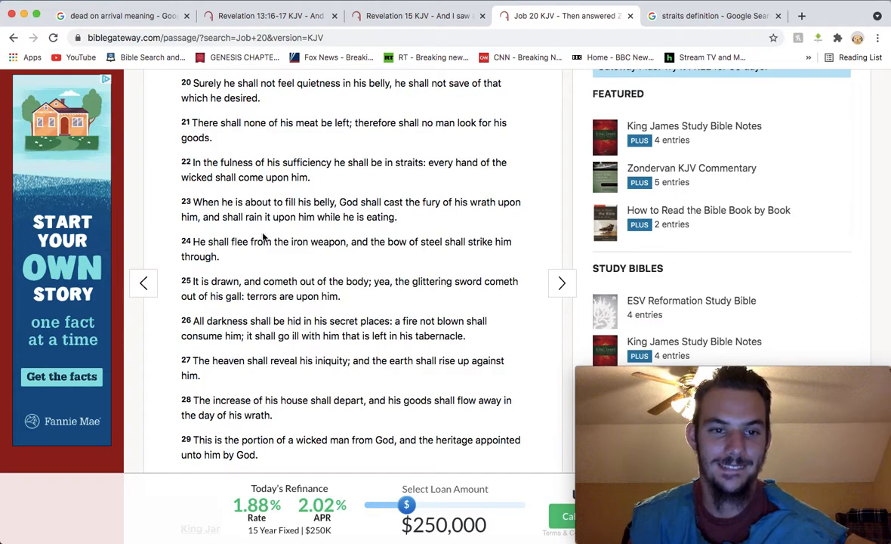
{"action": "mouse_move", "coordinate": [292, 252]}
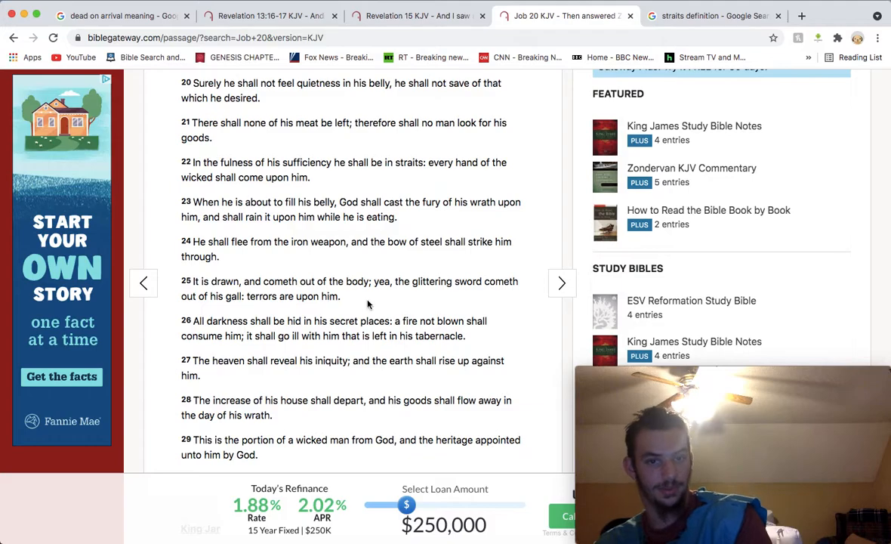
{"action": "mouse_move", "coordinate": [403, 298]}
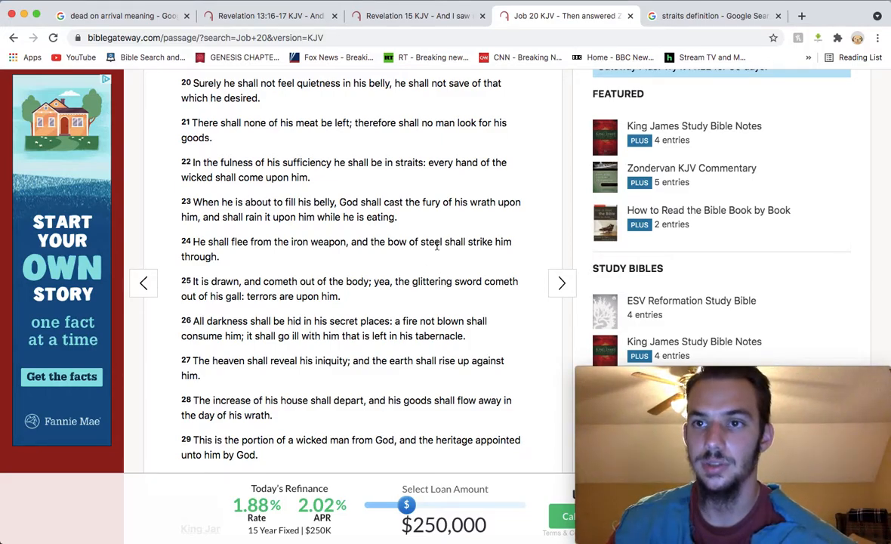
{"action": "mouse_move", "coordinate": [718, 15]}
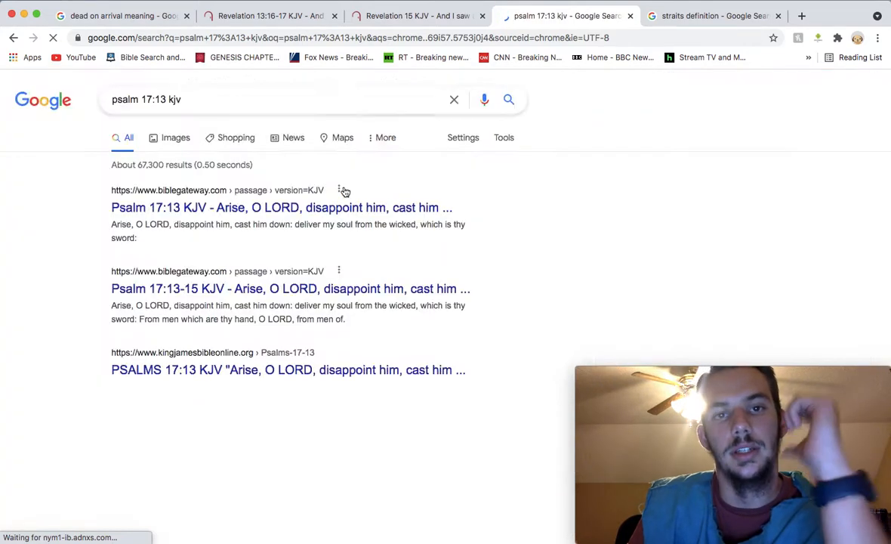
Open the 'Psalm 17:13 KJV - Arise, O LORD' result from biblegateway.com
{"action": "left_click", "coordinate": [281, 207]}
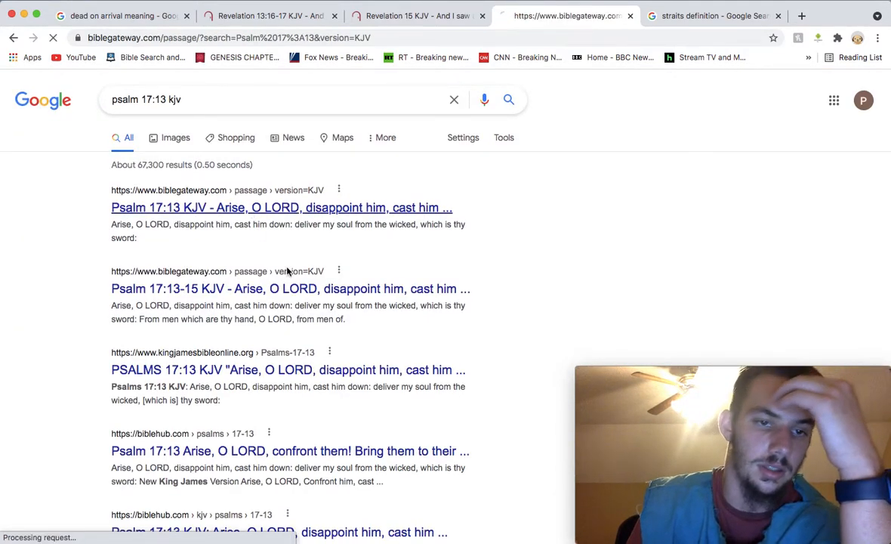
{"action": "left_click", "coordinate": [282, 207]}
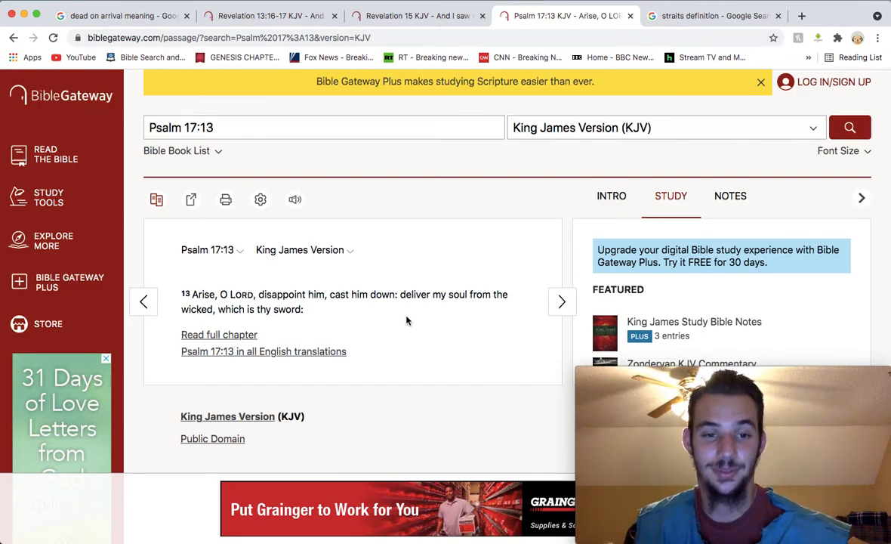
{"action": "mouse_move", "coordinate": [379, 318]}
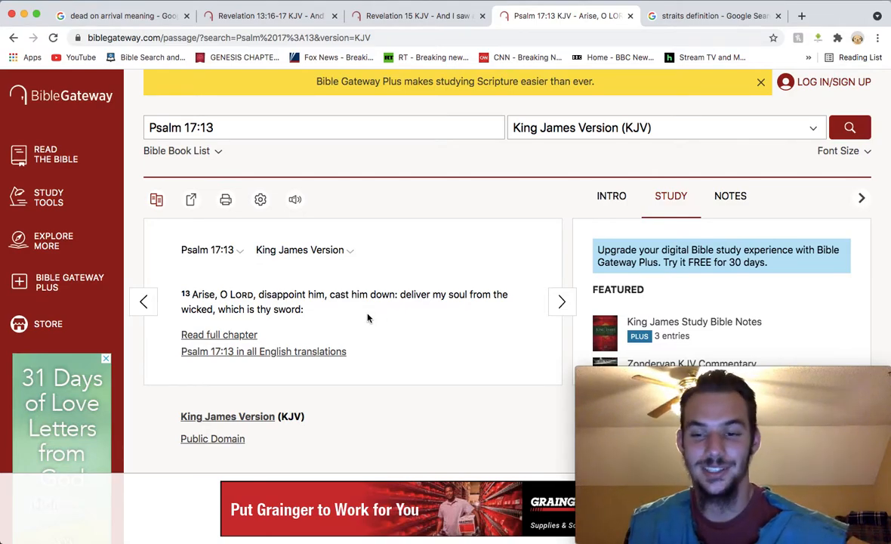
{"action": "left_click_drag", "start_coordinate": [259, 294], "coordinate": [323, 294]}
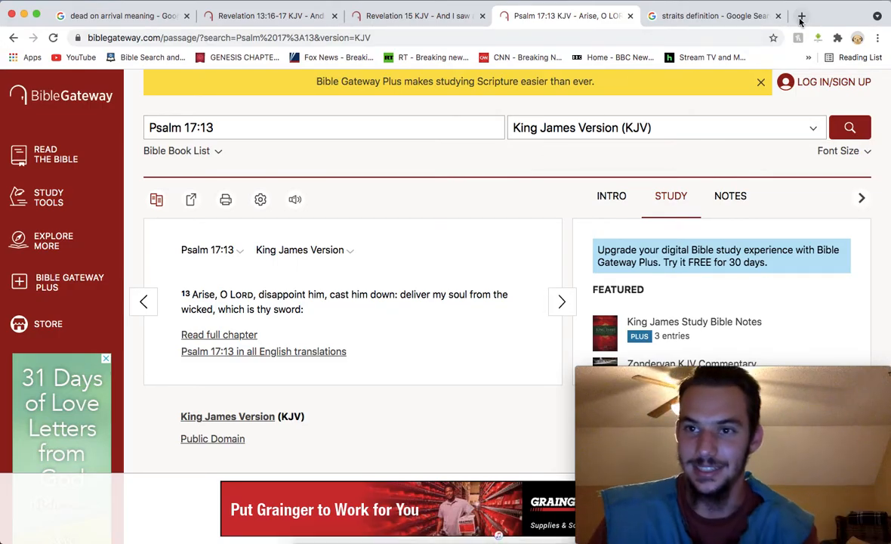
In a new tab, search 'sit in the dust kjv' and open Isaiah 47 KJV
{"action": "left_click", "coordinate": [807, 15]}
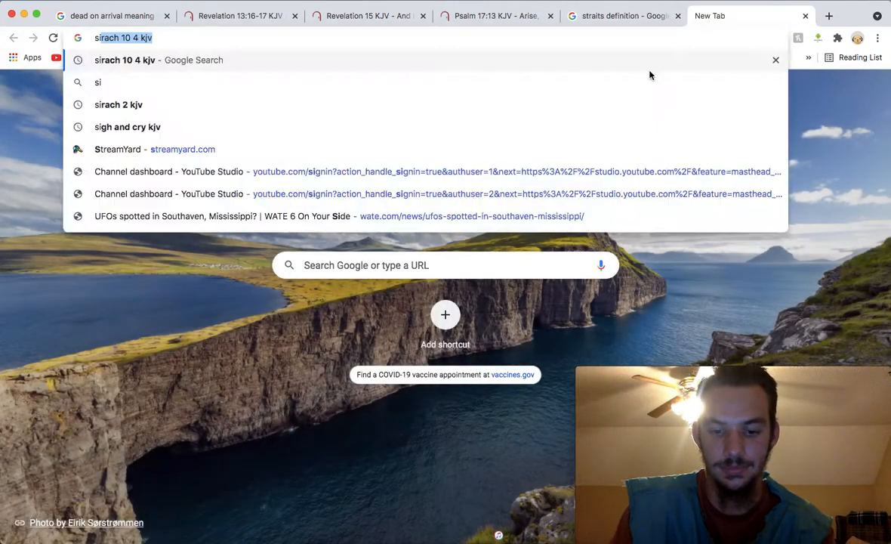
{"action": "type", "text": "sit in the"}
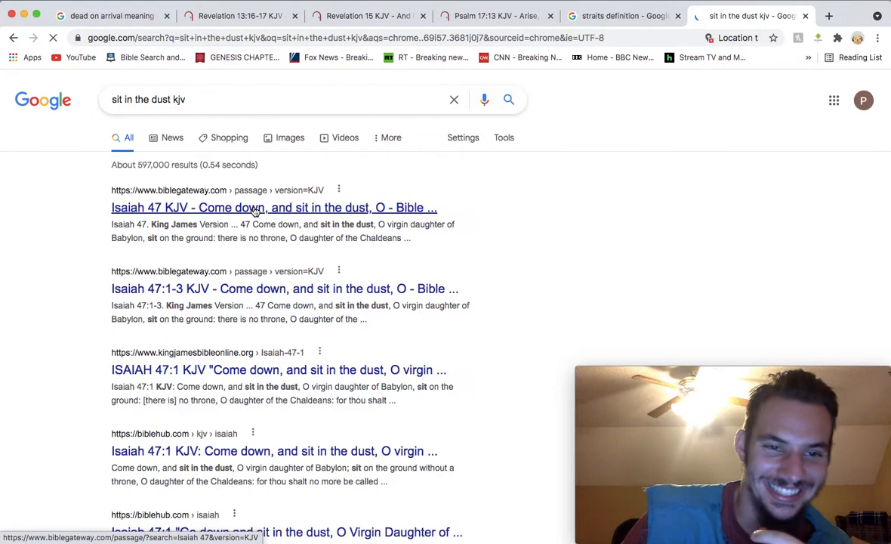
{"action": "left_click", "coordinate": [254, 207]}
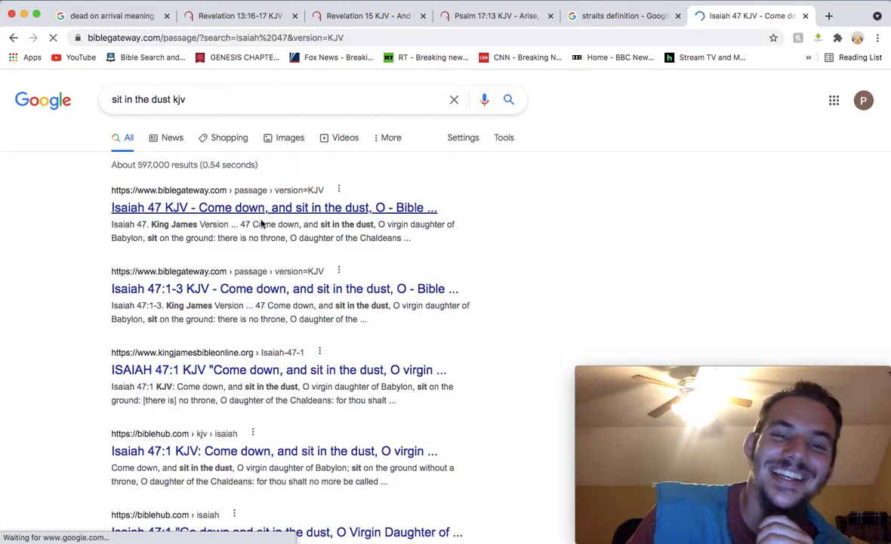
{"action": "left_click", "coordinate": [275, 207]}
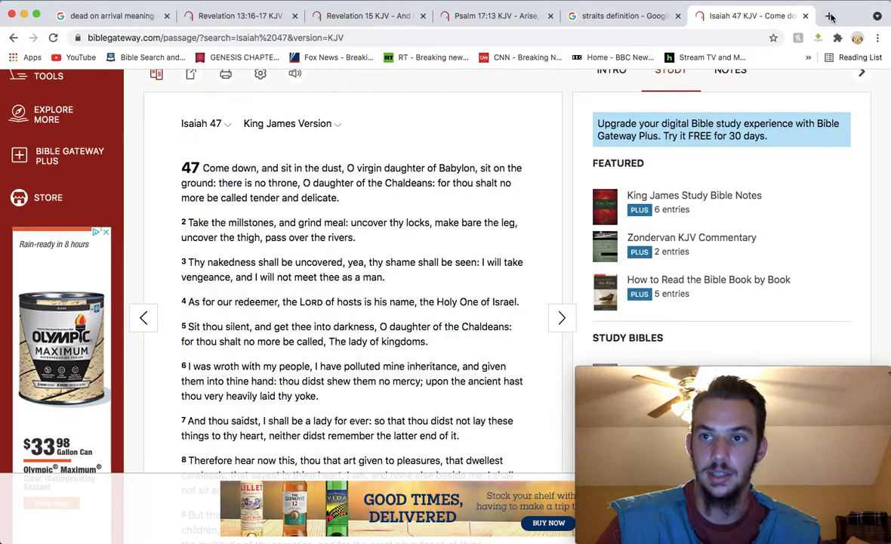
In a new tab, search 'i will laugh at your calamity kjv' and open Proverbs 1:26-28
{"action": "left_click", "coordinate": [828, 17]}
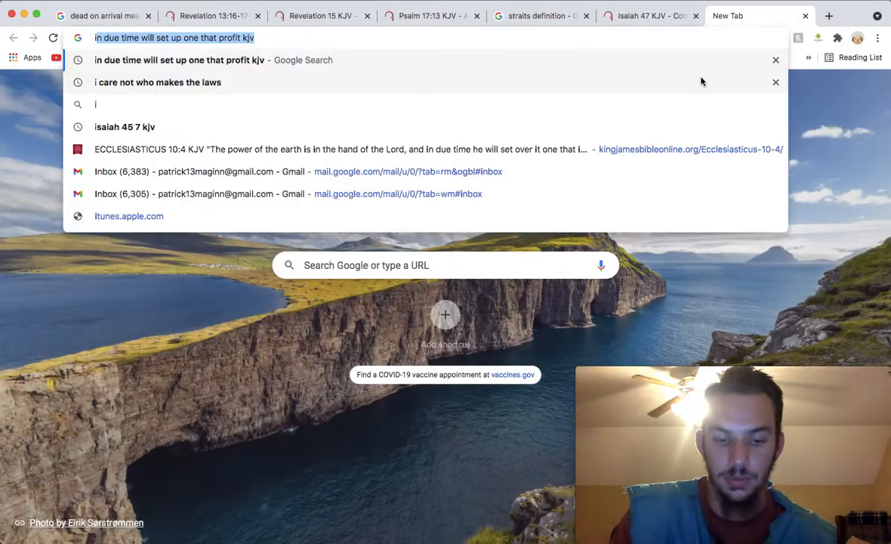
{"action": "type", "text": "i will laugh at your calamity kjv"}
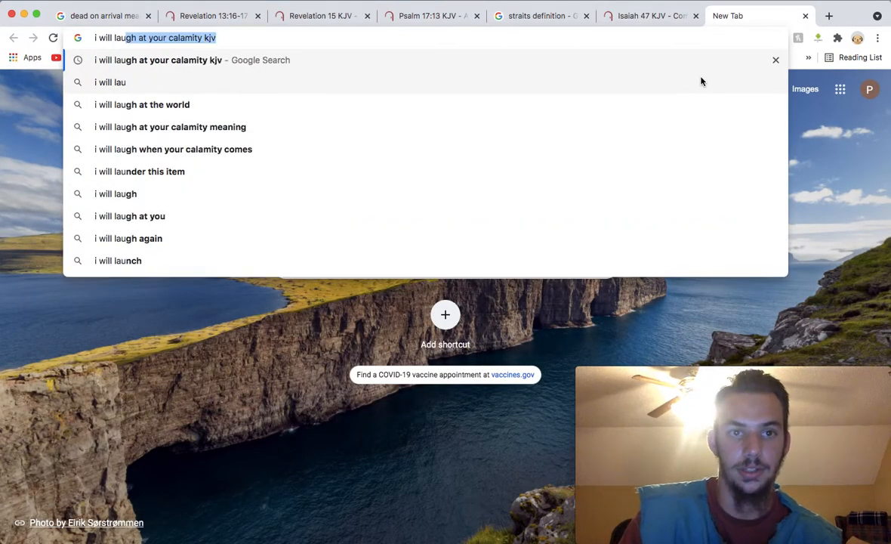
{"action": "key", "text": "Enter"}
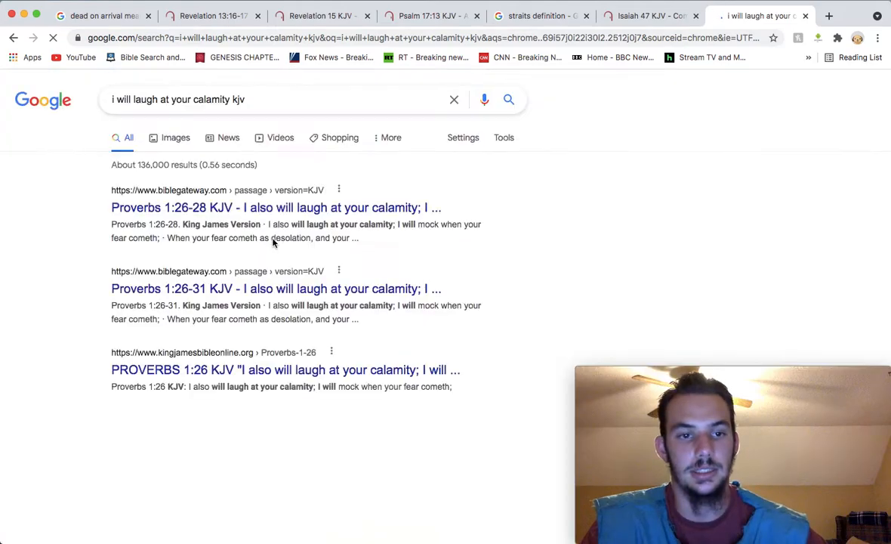
{"action": "left_click", "coordinate": [276, 207]}
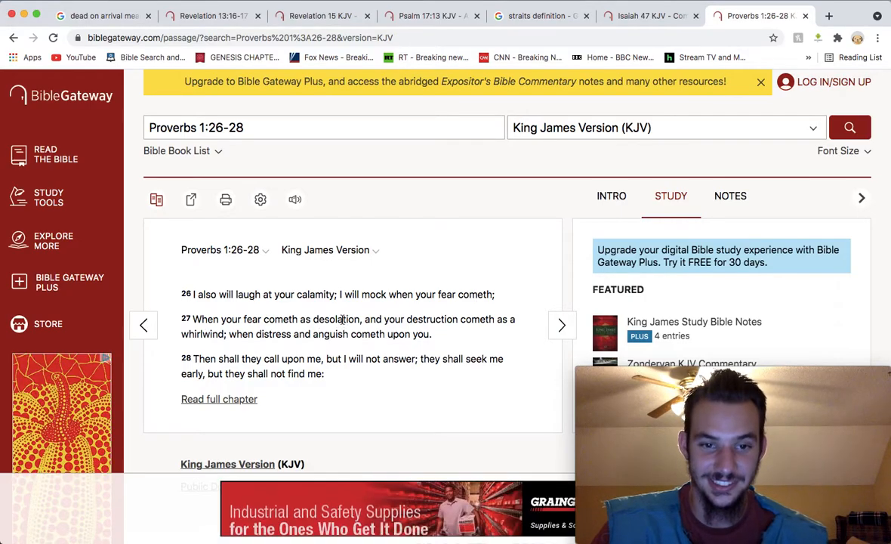
{"action": "double_click", "coordinate": [334, 319]}
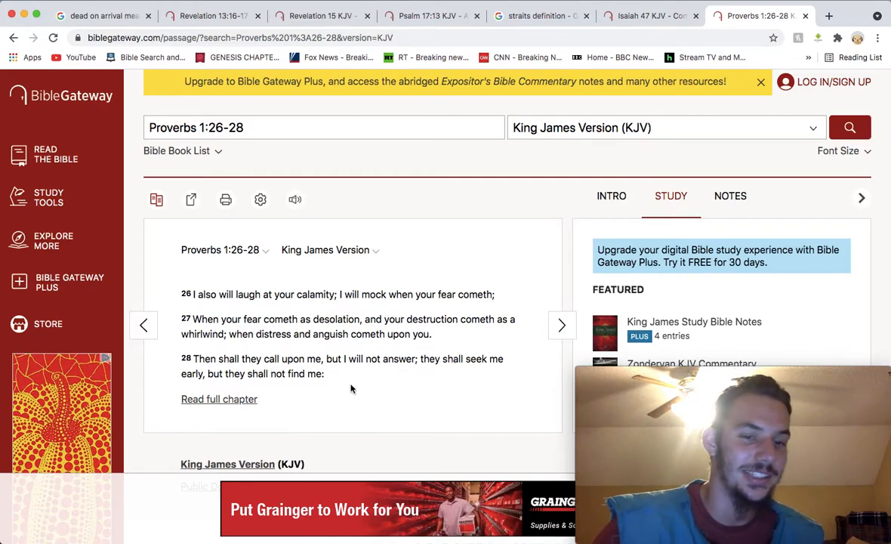
{"action": "mouse_move", "coordinate": [325, 374]}
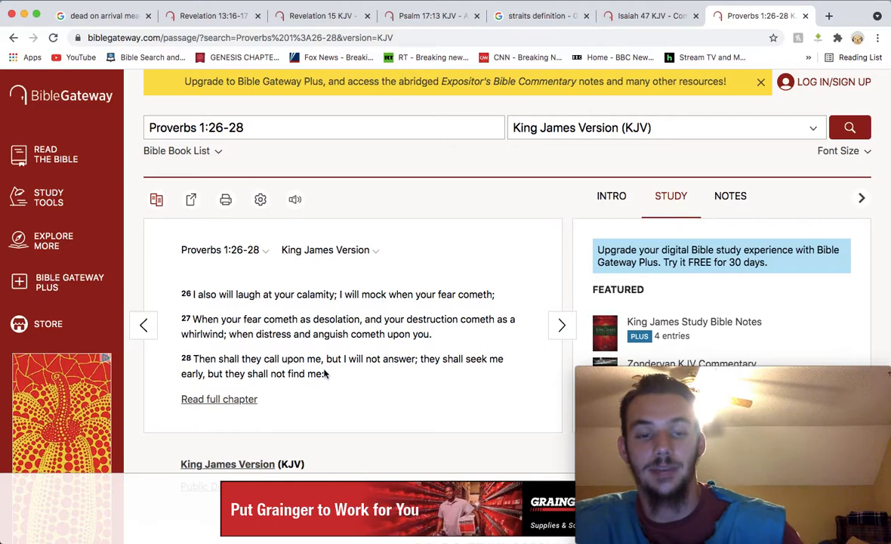
{"action": "mouse_move", "coordinate": [337, 380]}
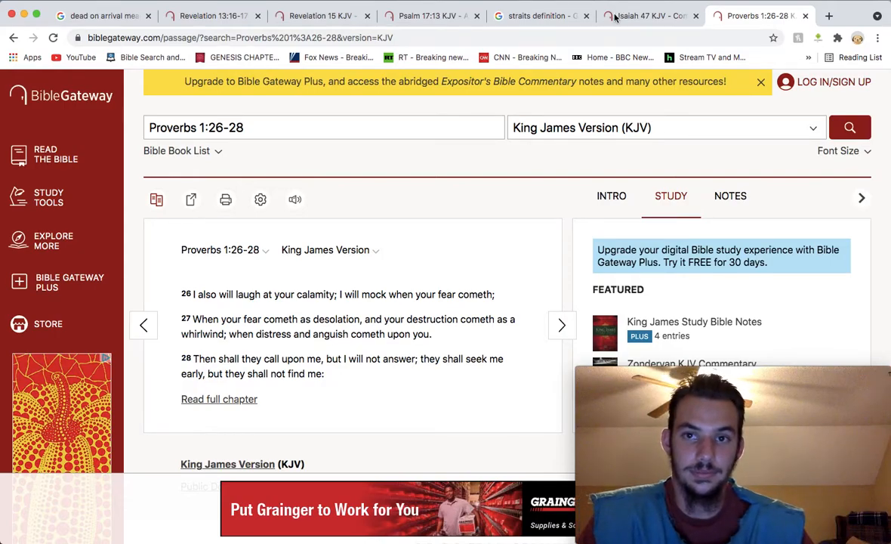
Switch back to the Isaiah 47 KJV tab on Bible Gateway
{"action": "left_click", "coordinate": [645, 16]}
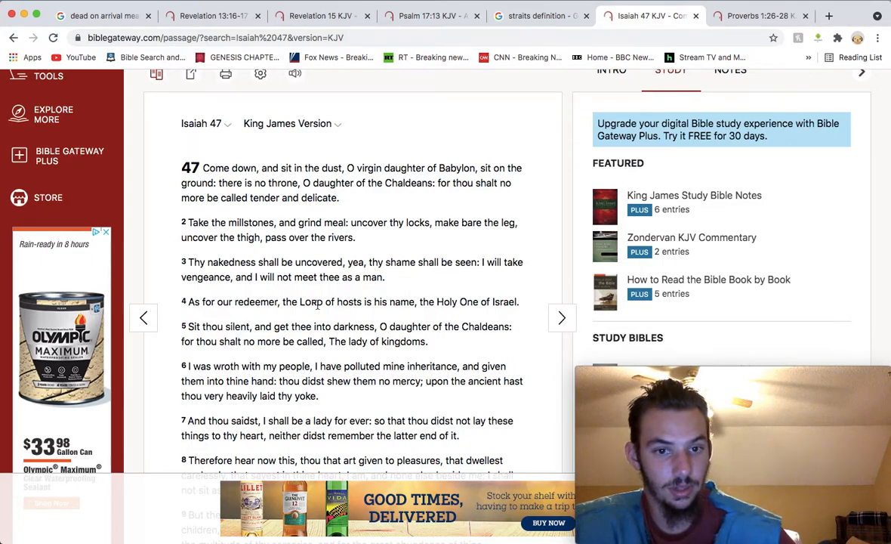
{"action": "mouse_move", "coordinate": [342, 313]}
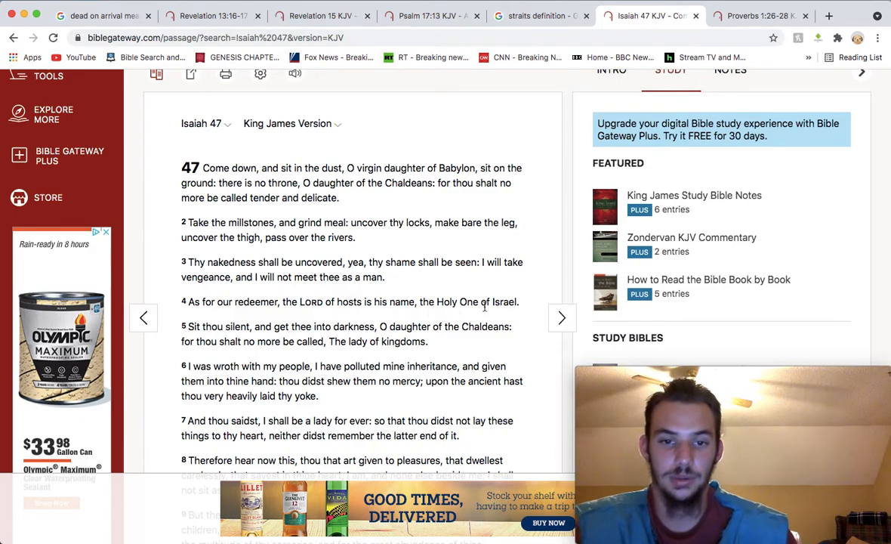
{"action": "mouse_move", "coordinate": [465, 312]}
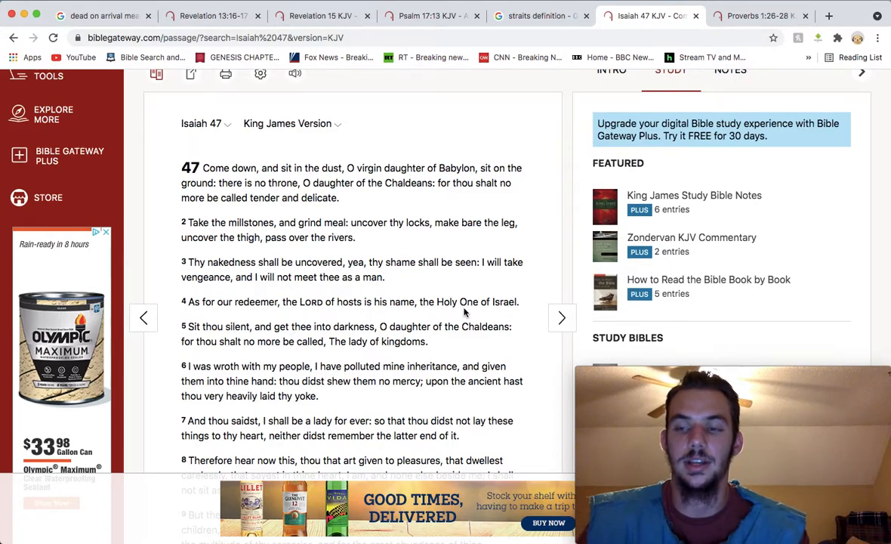
{"action": "mouse_move", "coordinate": [551, 292]}
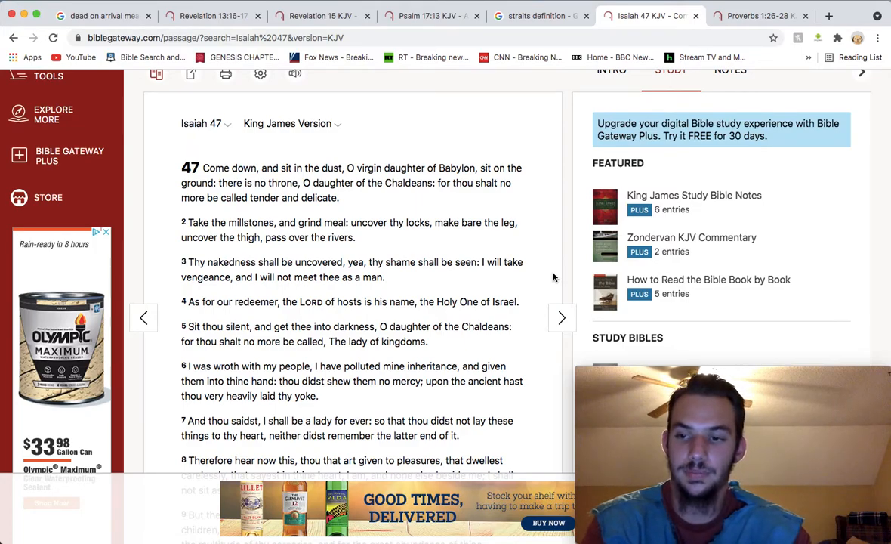
{"action": "mouse_move", "coordinate": [510, 273]}
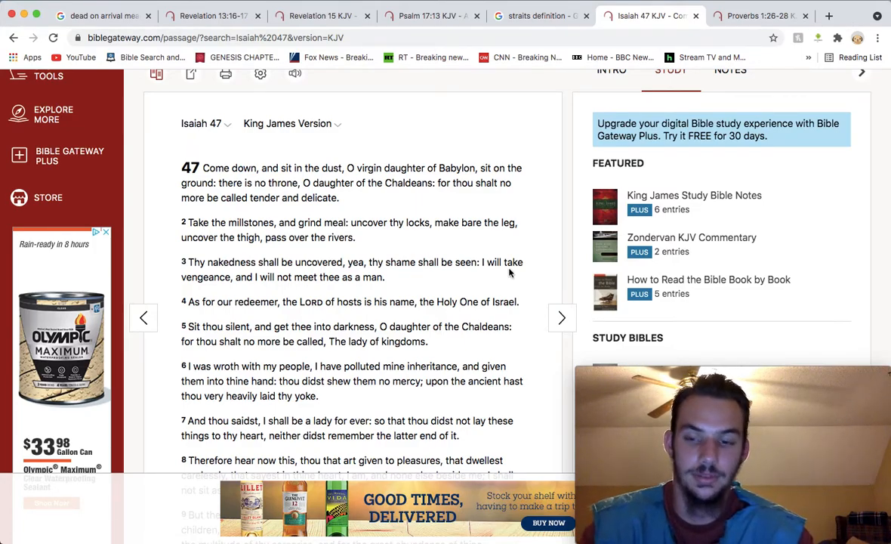